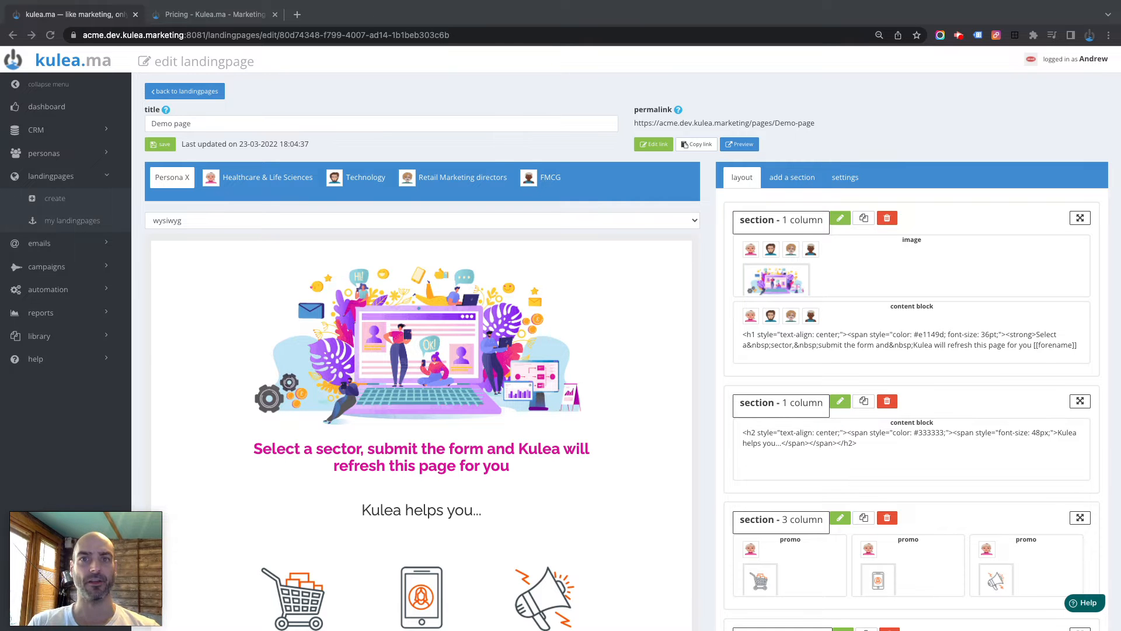
mouse_move(518, 376)
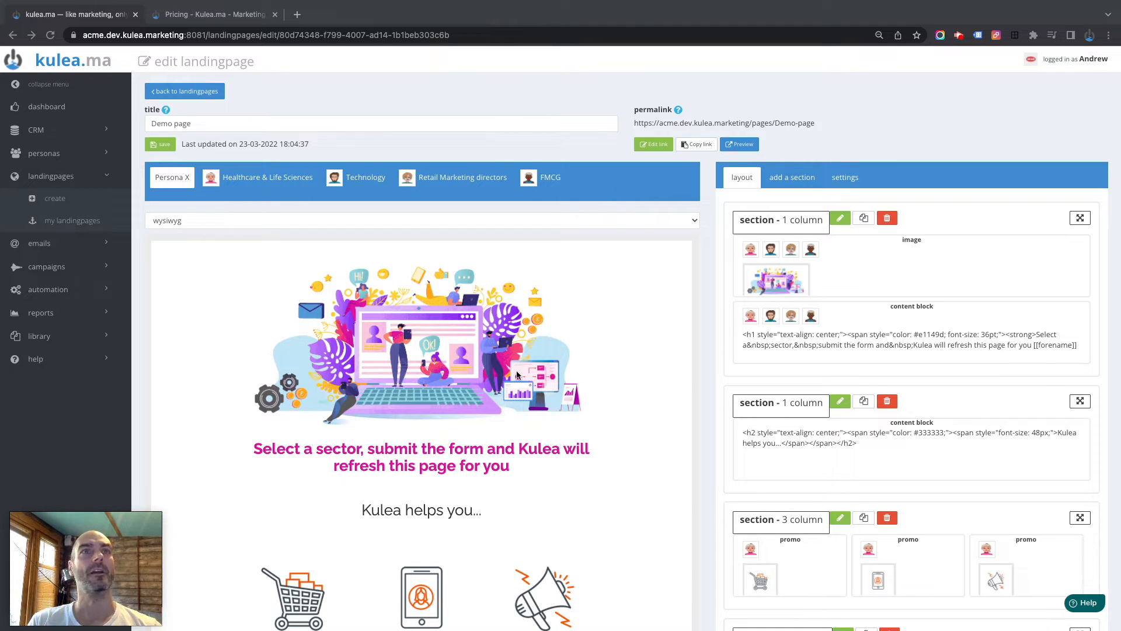
mouse_move(558, 302)
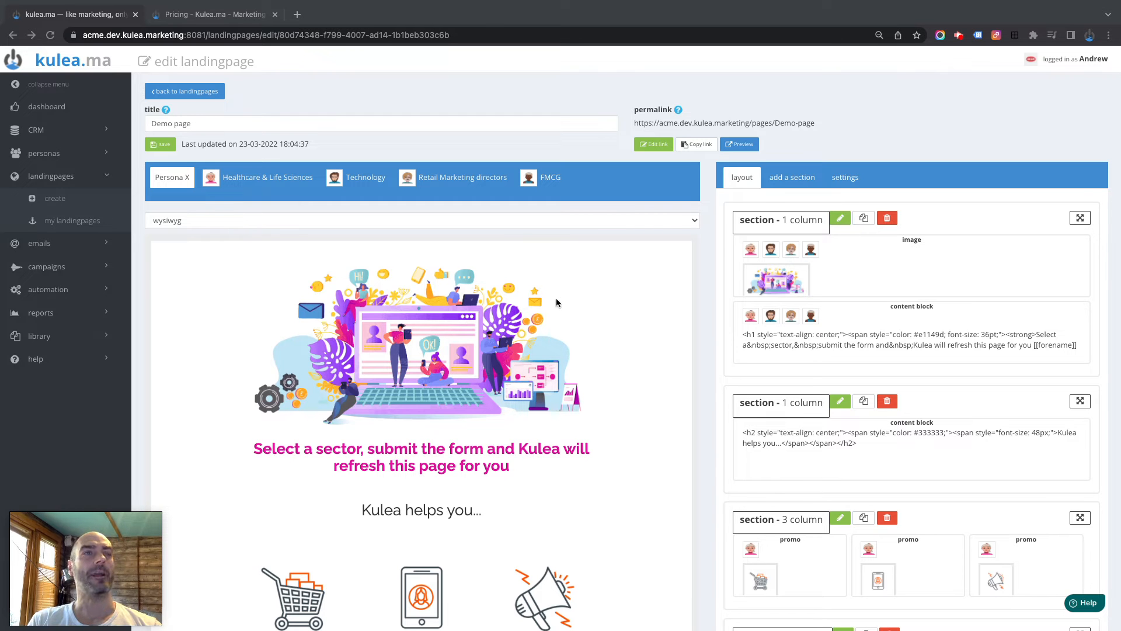
Step: Add a button block showing 'Read More...' to the top of the Demo page
scroll("down", 3)
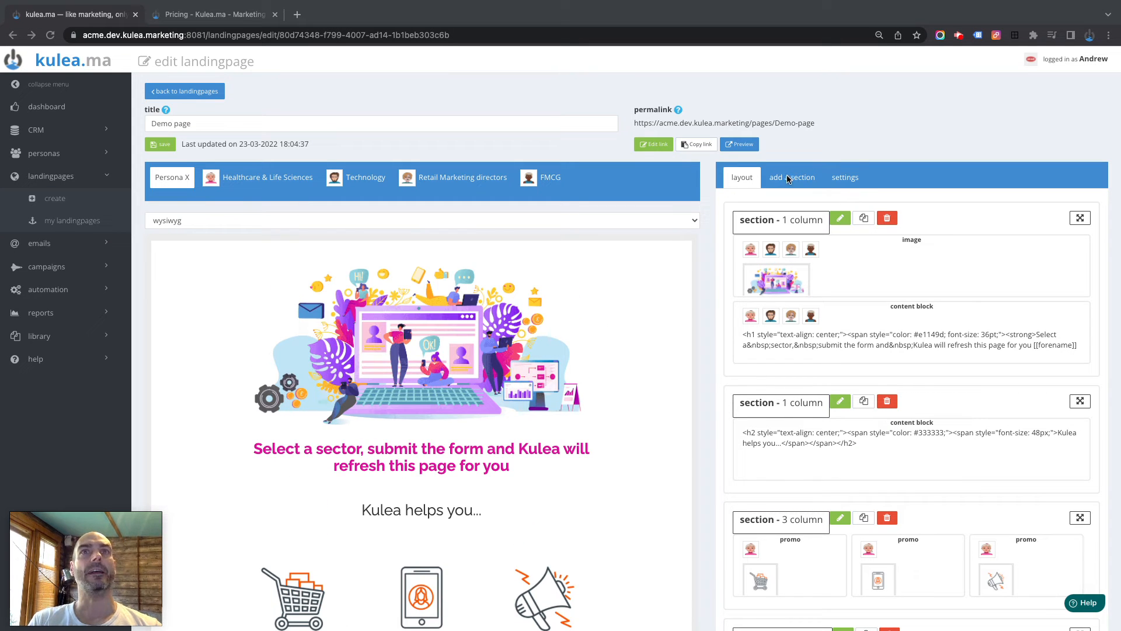
left_click(791, 176)
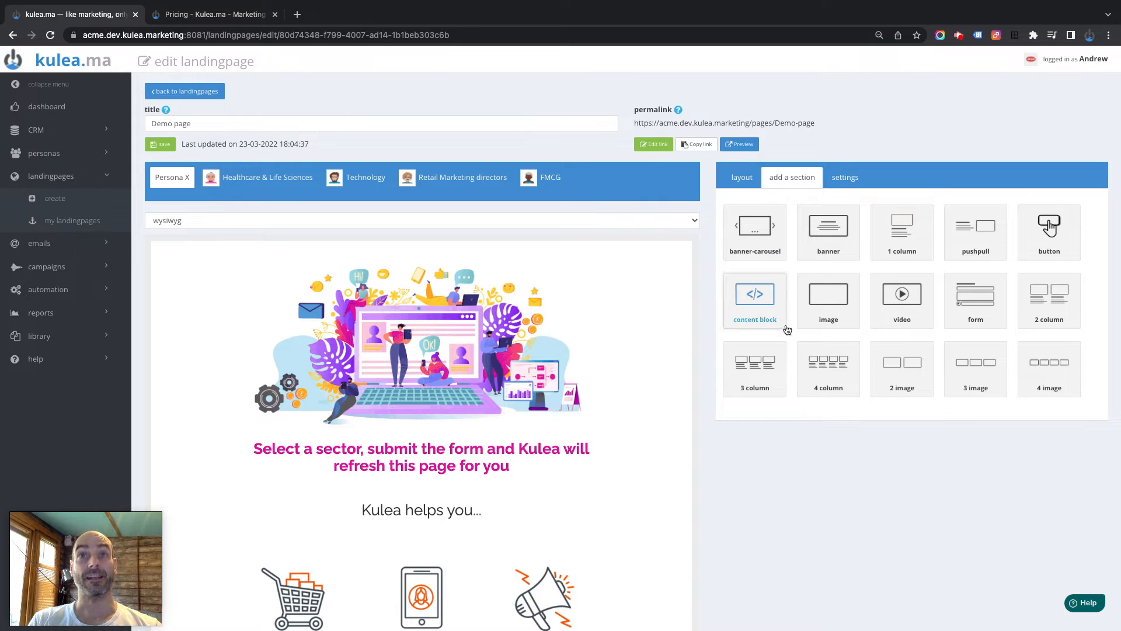
mouse_move(1049, 245)
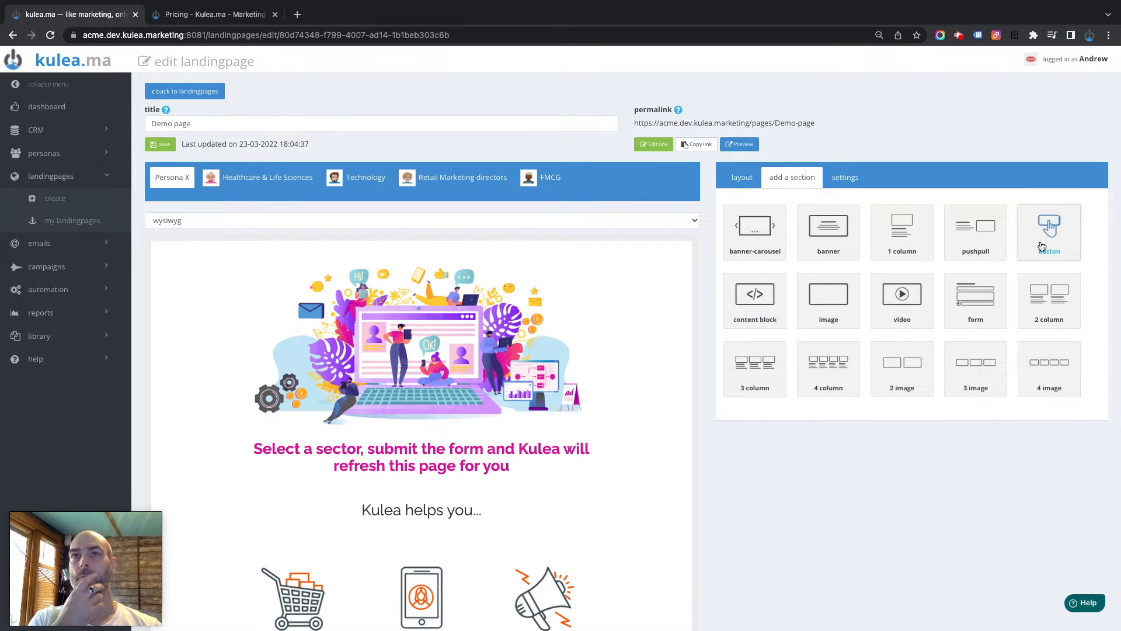
left_click(1048, 227)
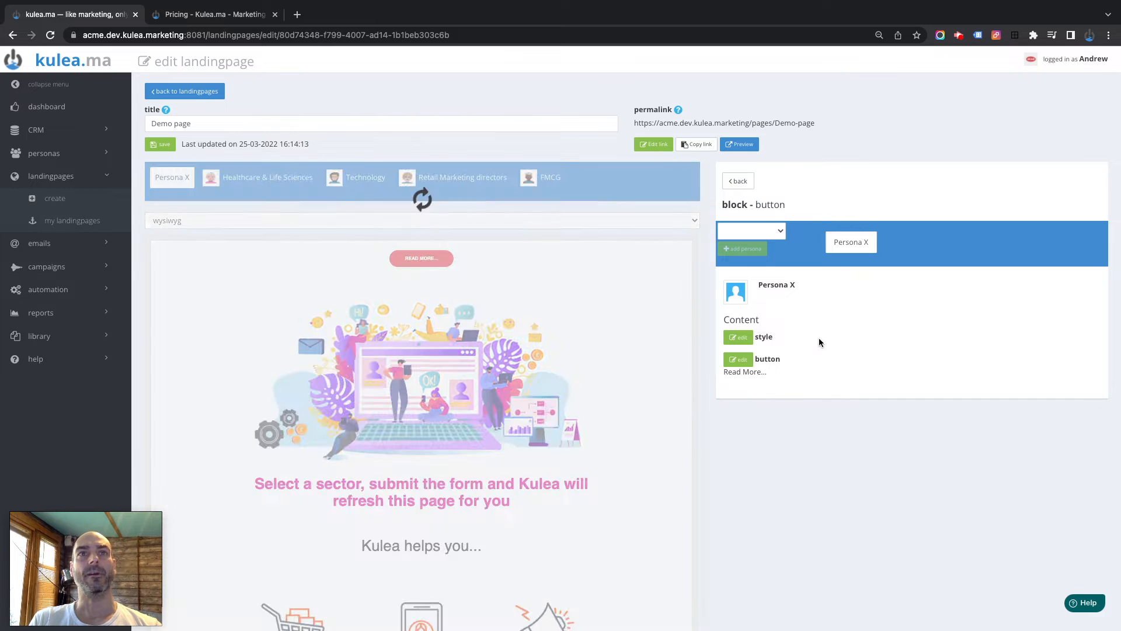
Step: Set the Read More button block's alignment to left
left_click(421, 258)
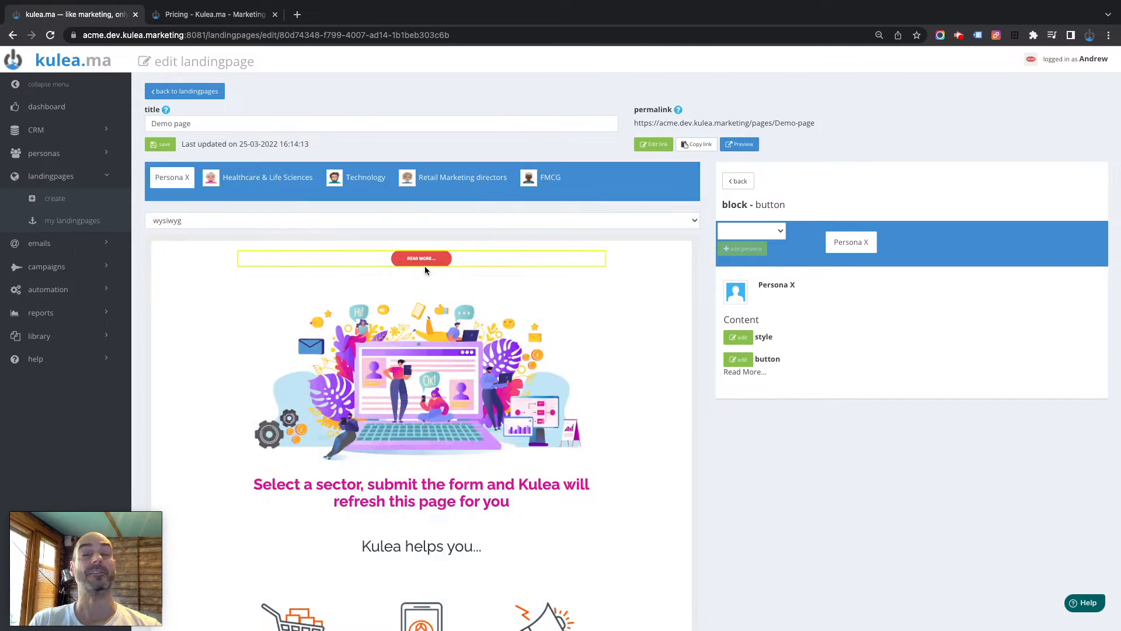
mouse_move(421, 258)
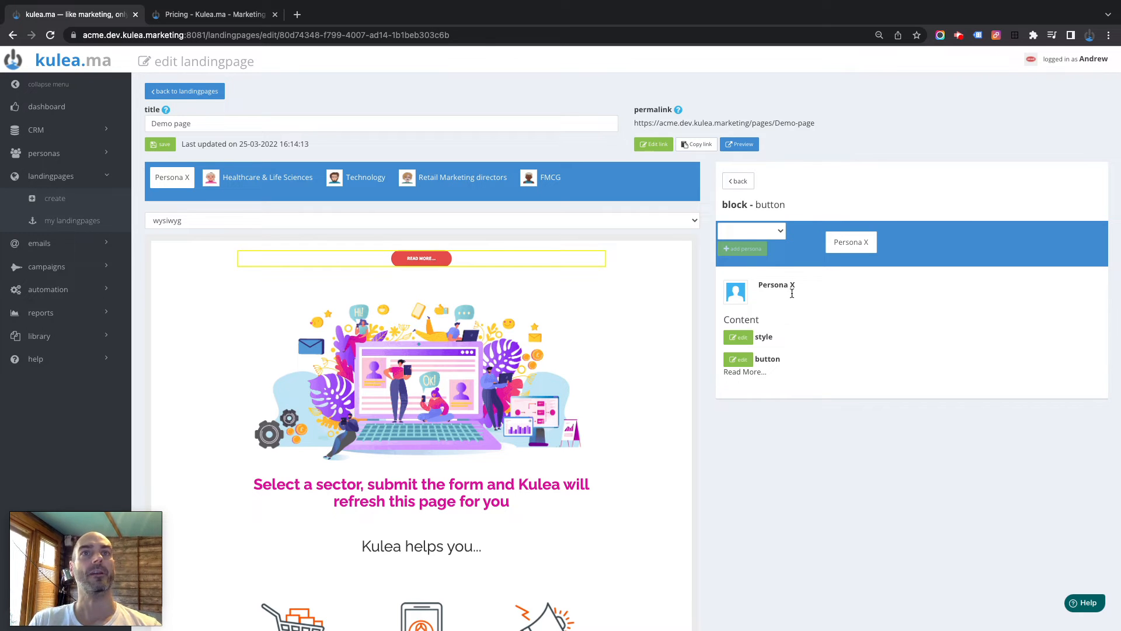
left_click(737, 337)
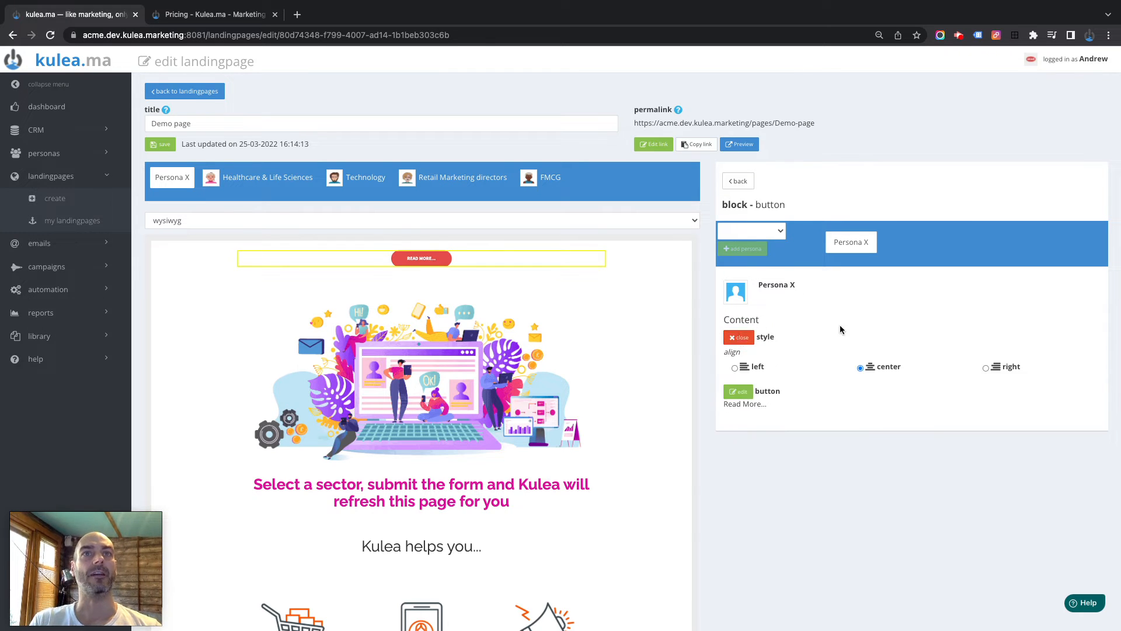
left_click(736, 367)
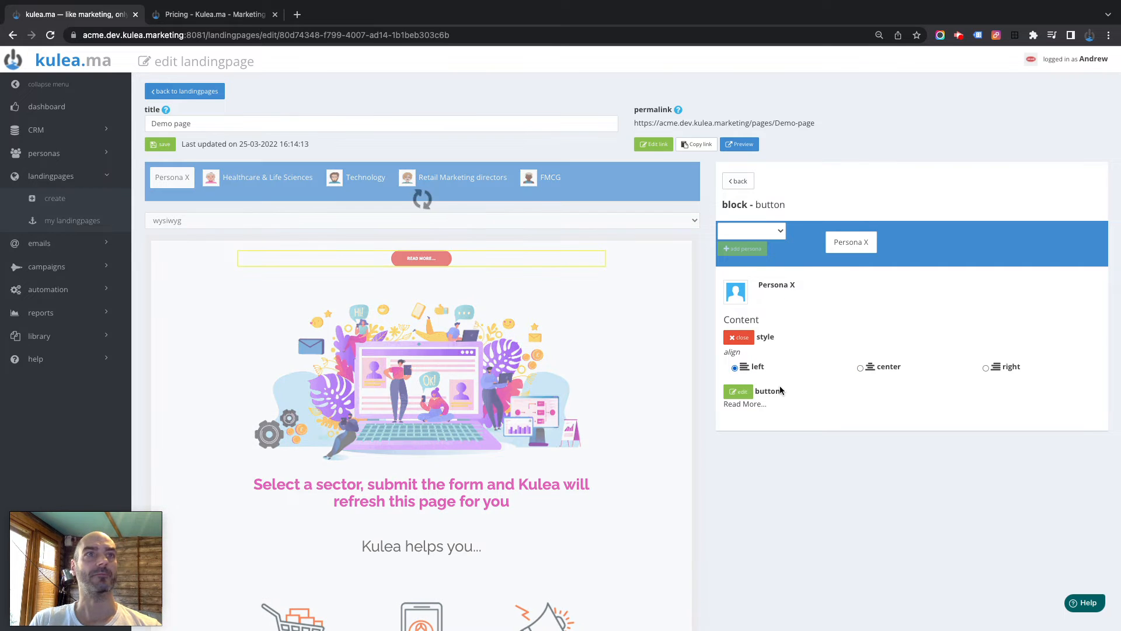
left_click(735, 367)
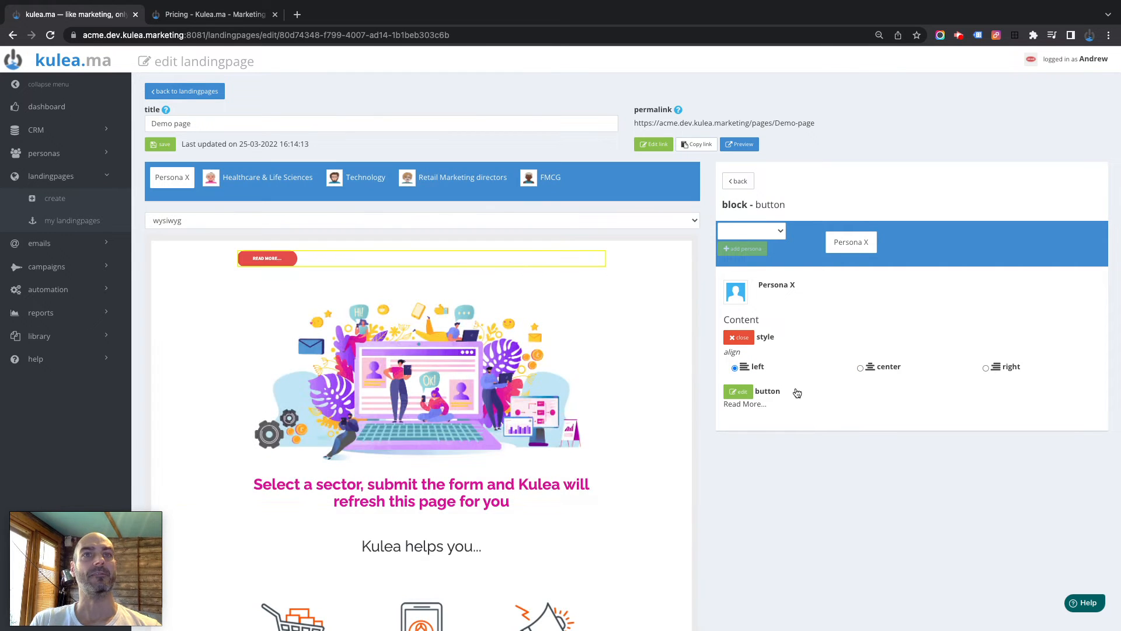
left_click(737, 391)
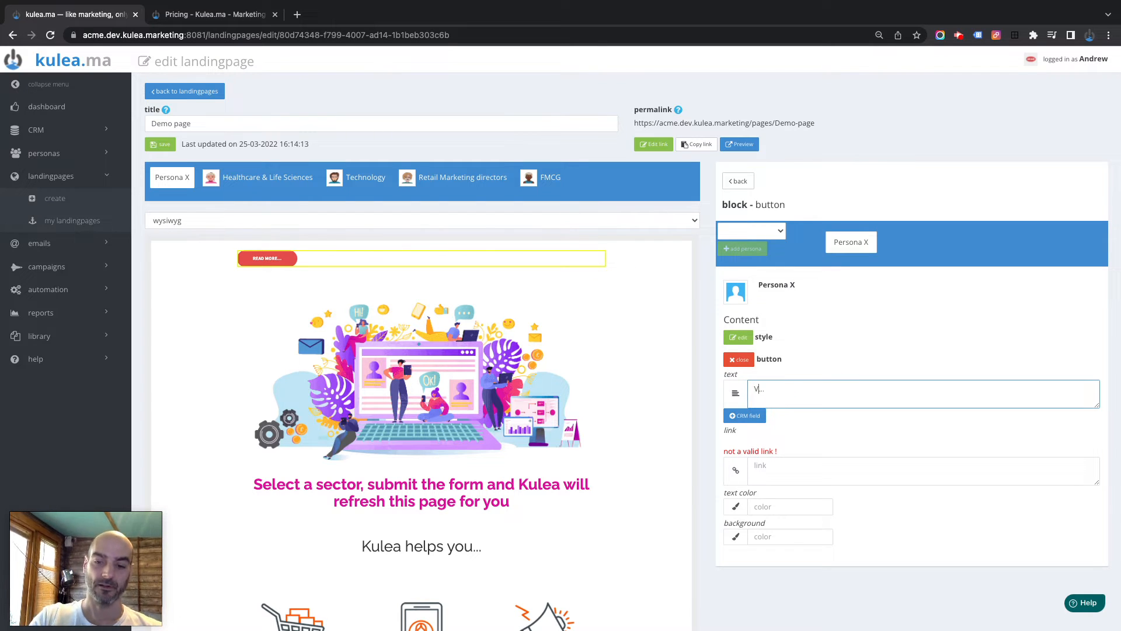
Step: Enter 'Visit our pricing page...' as the button text, then view the live pricing page
type("Visit our")
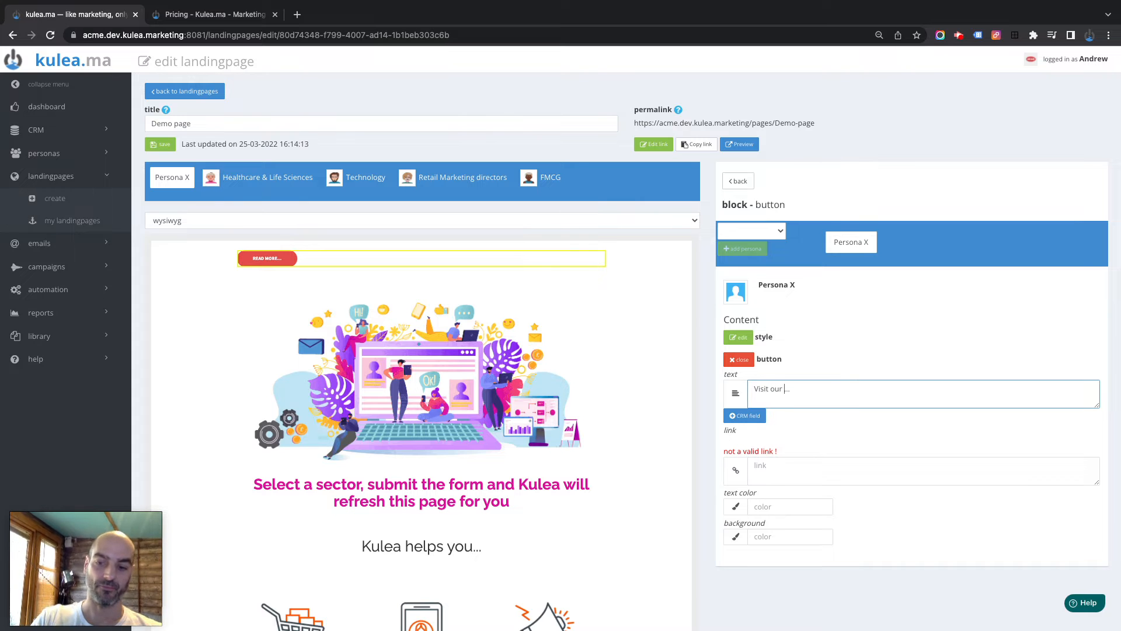
type("pricing p")
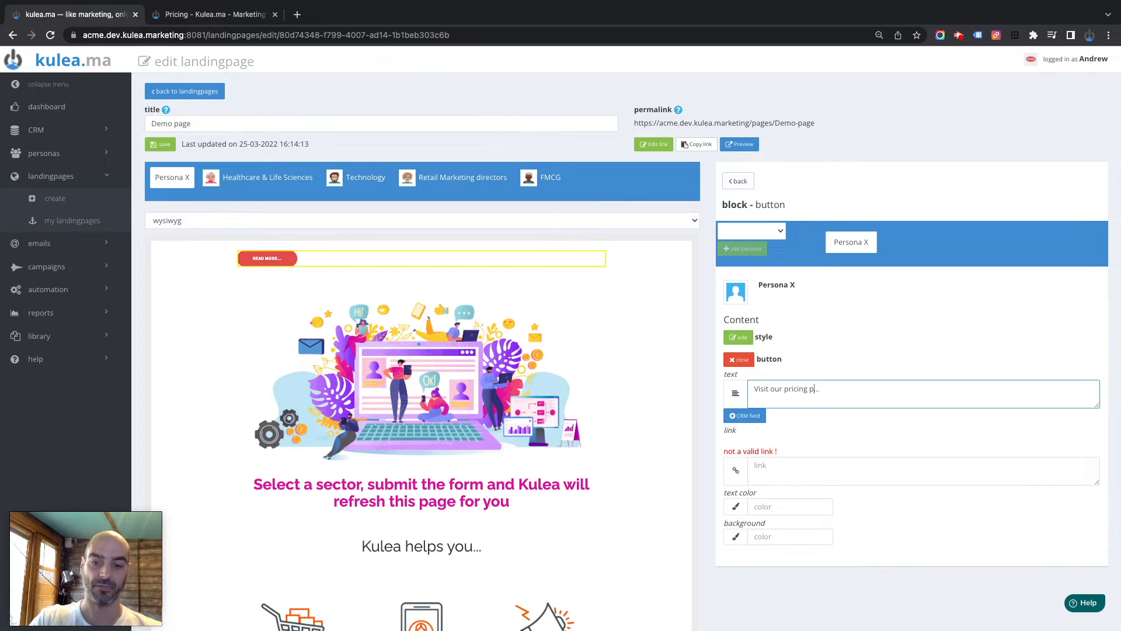
type("age...")
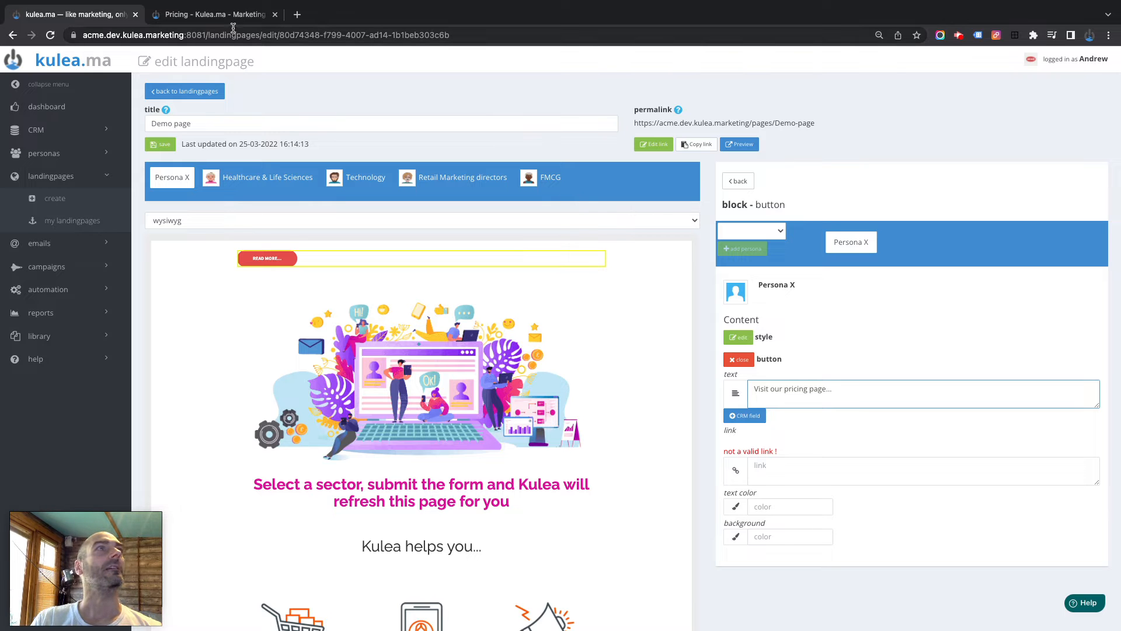
left_click(211, 14)
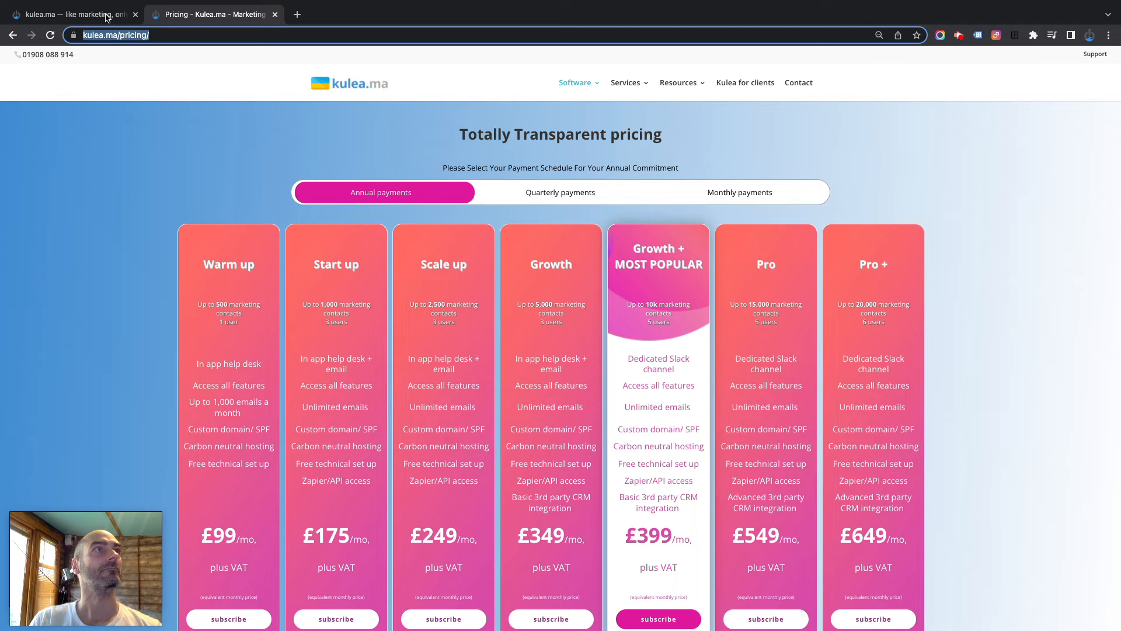
left_click(68, 14)
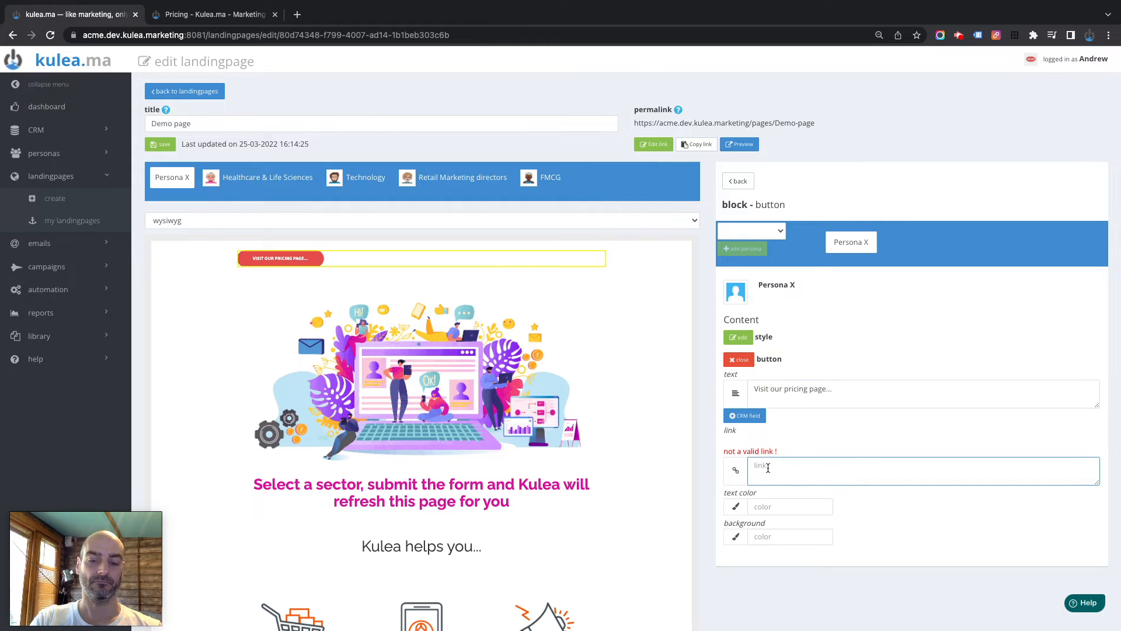
type("https://kulea.ma/pricing/")
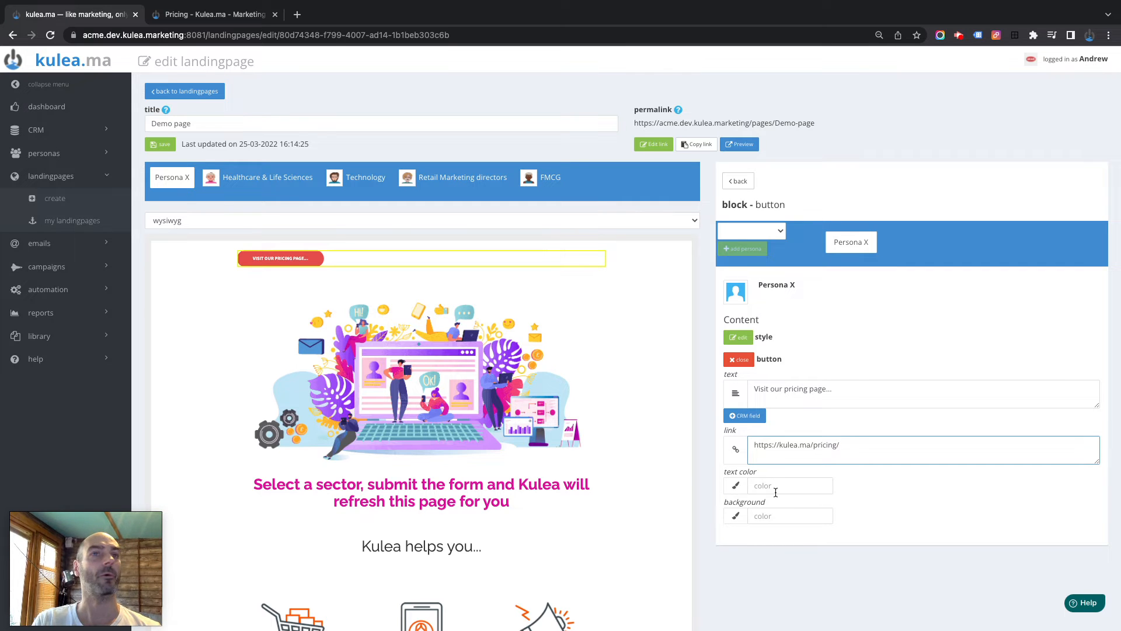
left_click(790, 516)
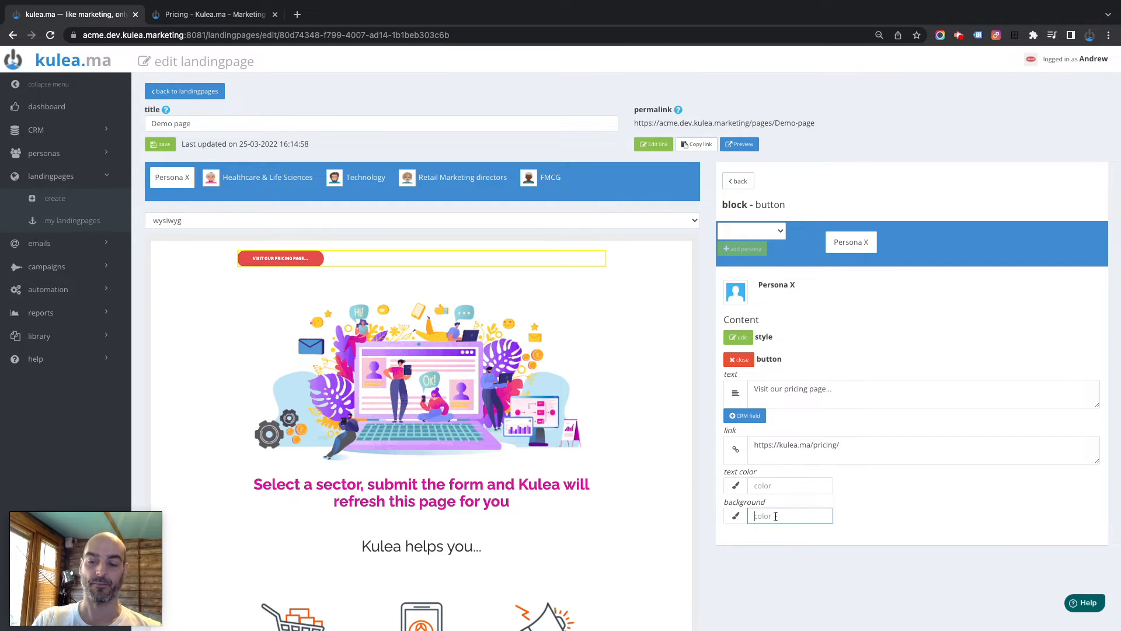
type("pink")
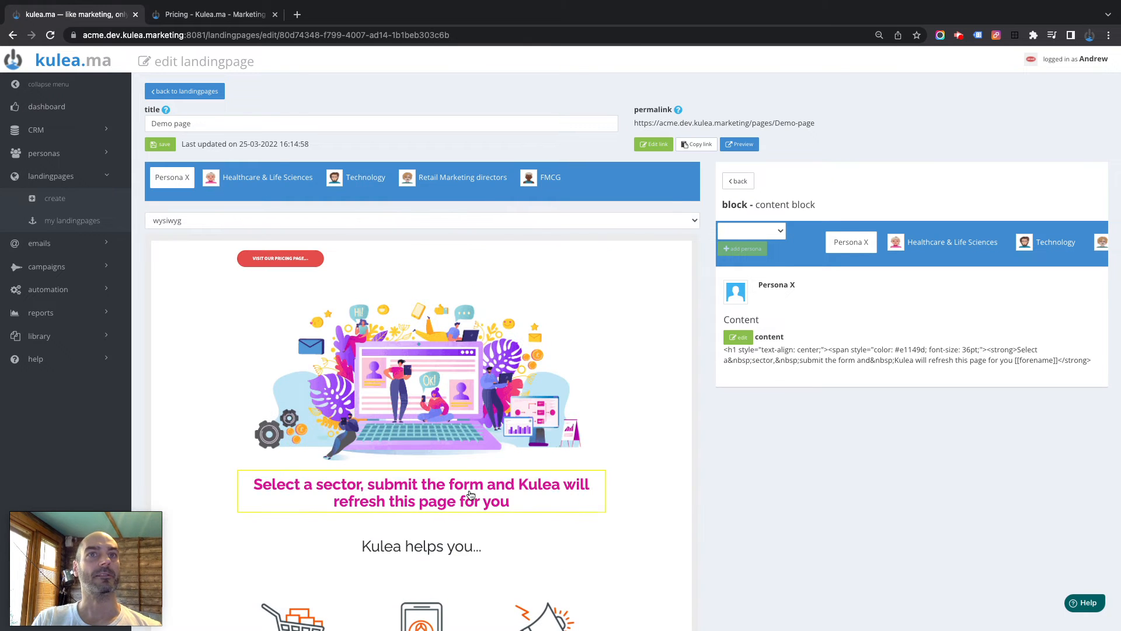
Step: View the hero headline's HTML source and select its pink colour code #e1149d
left_click(737, 337)
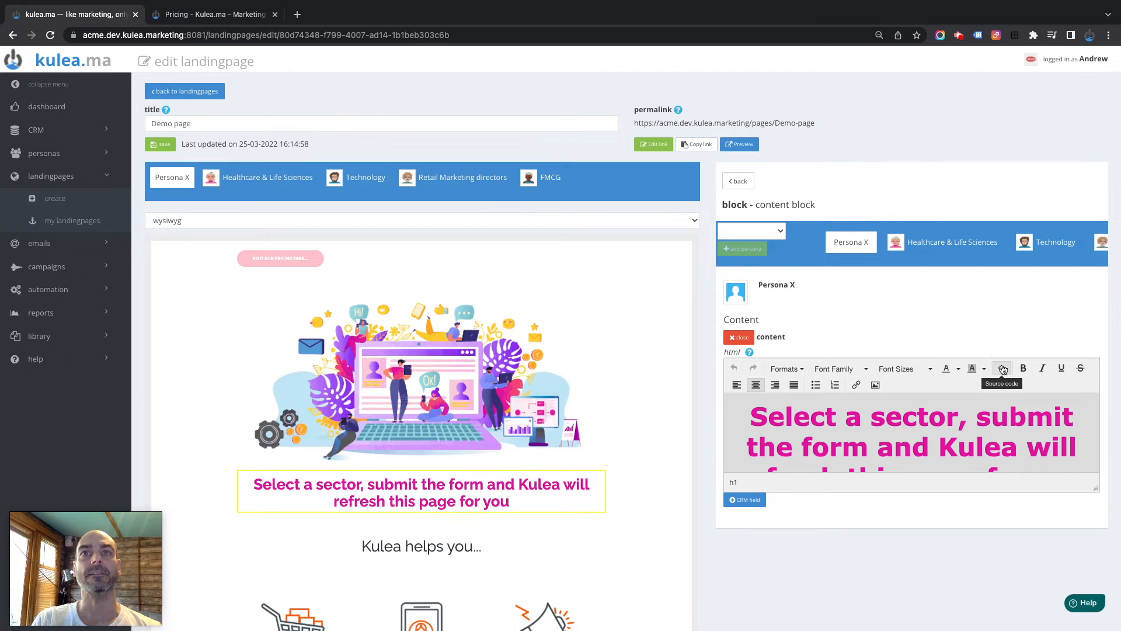
left_click(1002, 367)
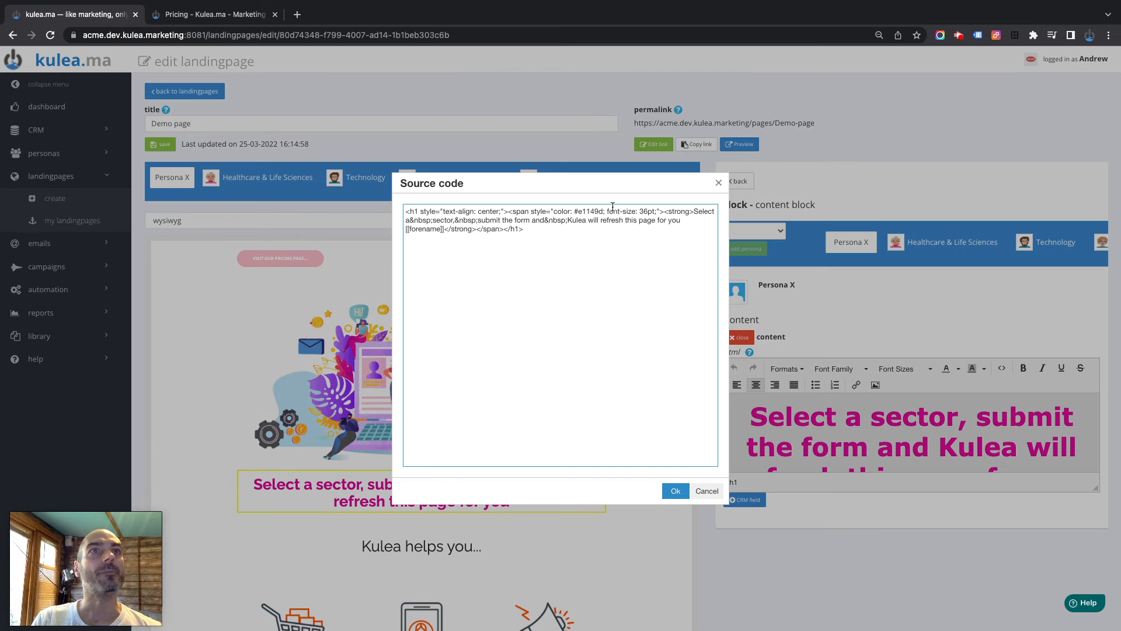
double_click(586, 211)
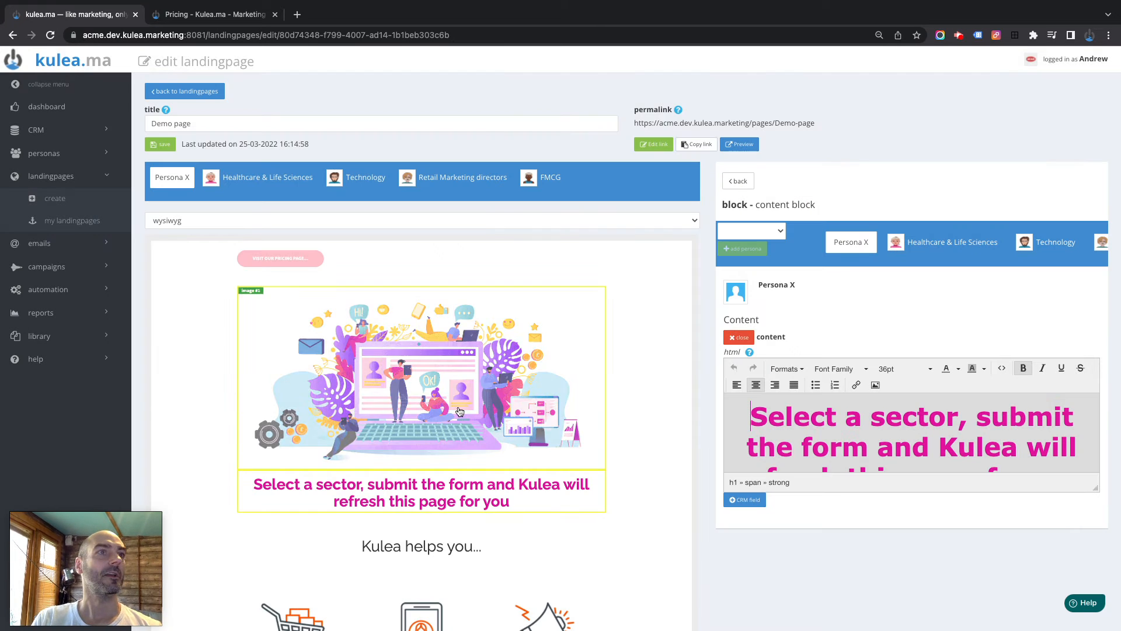
Step: Replace the pricing button's pink background value with #e1149d
left_click(280, 258)
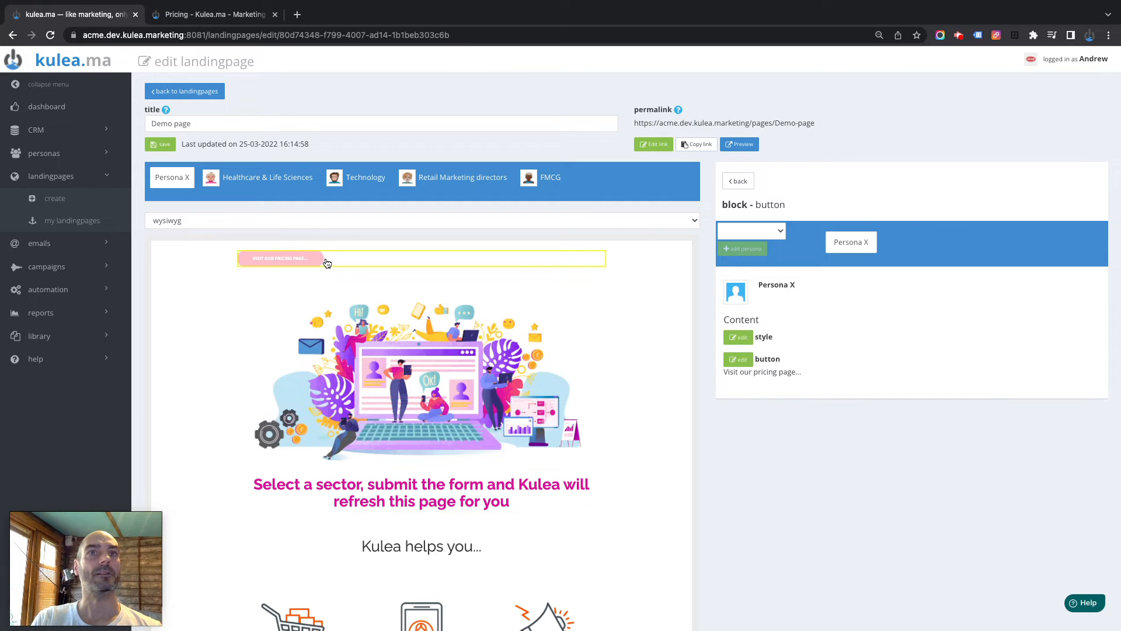
left_click(737, 358)
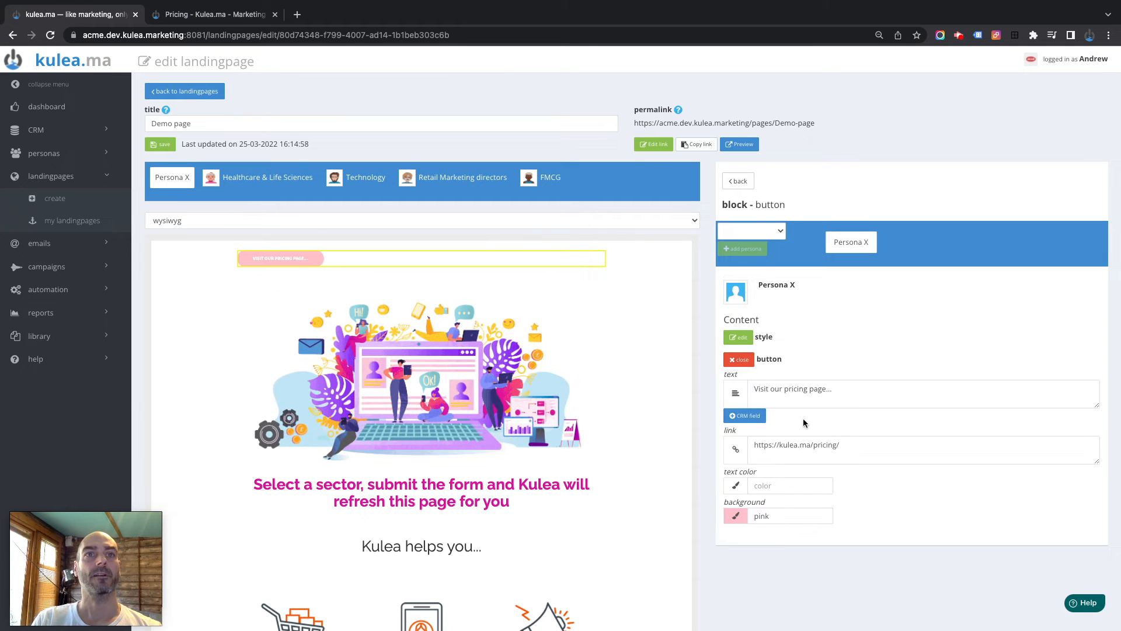
triple_click(790, 516)
type("#e1149d")
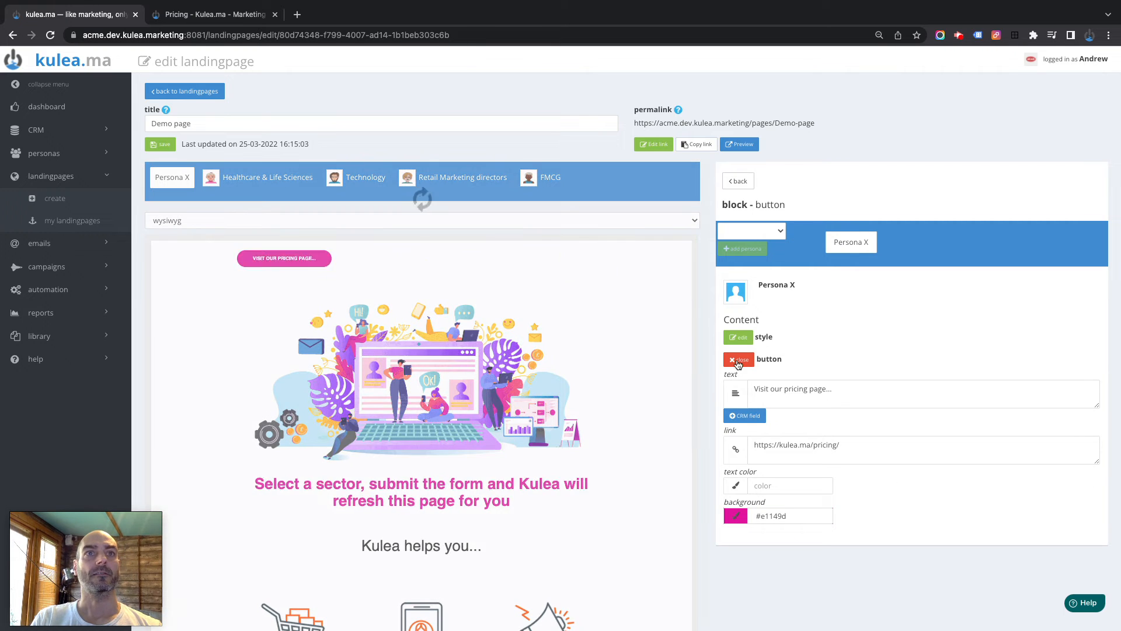
left_click(737, 358)
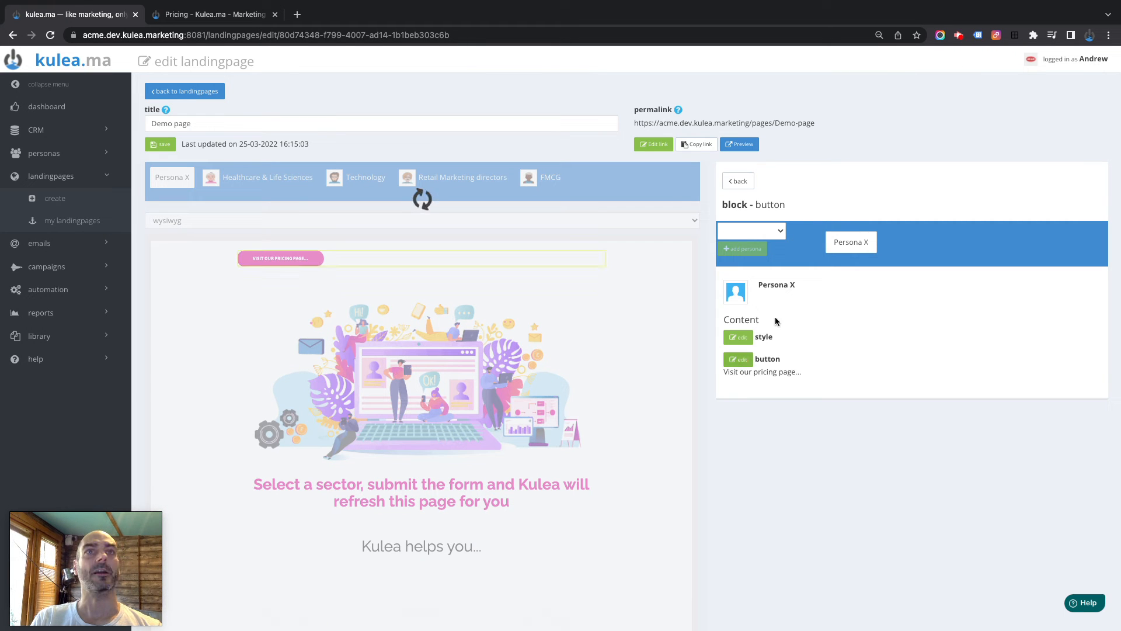
Step: Set the pricing button's alignment to center
left_click(737, 337)
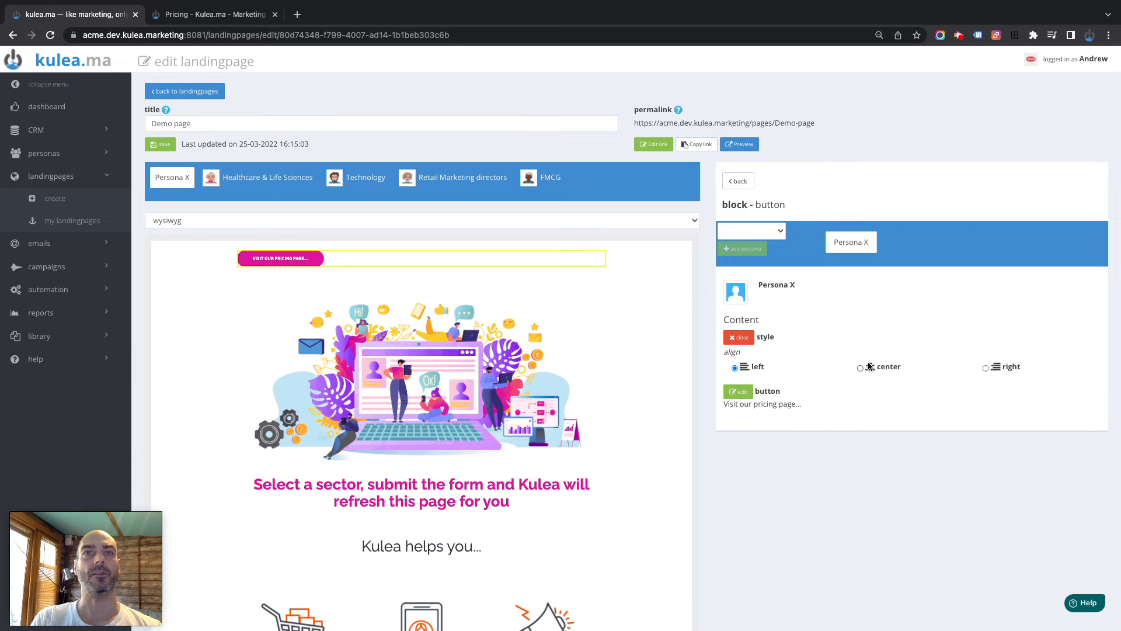
left_click(861, 367)
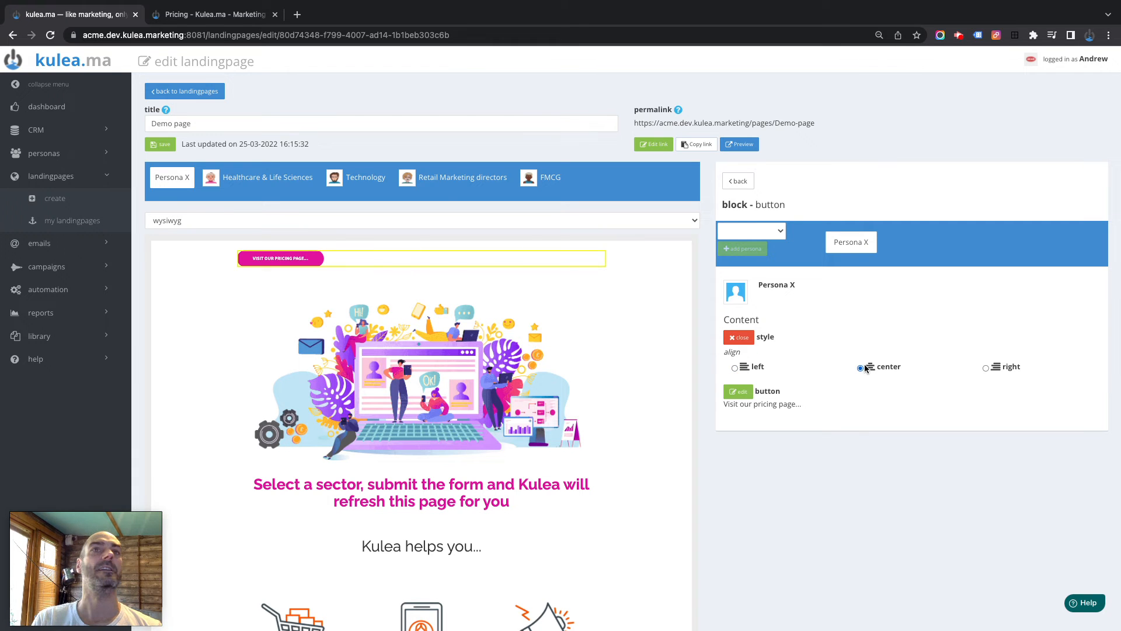
left_click(861, 366)
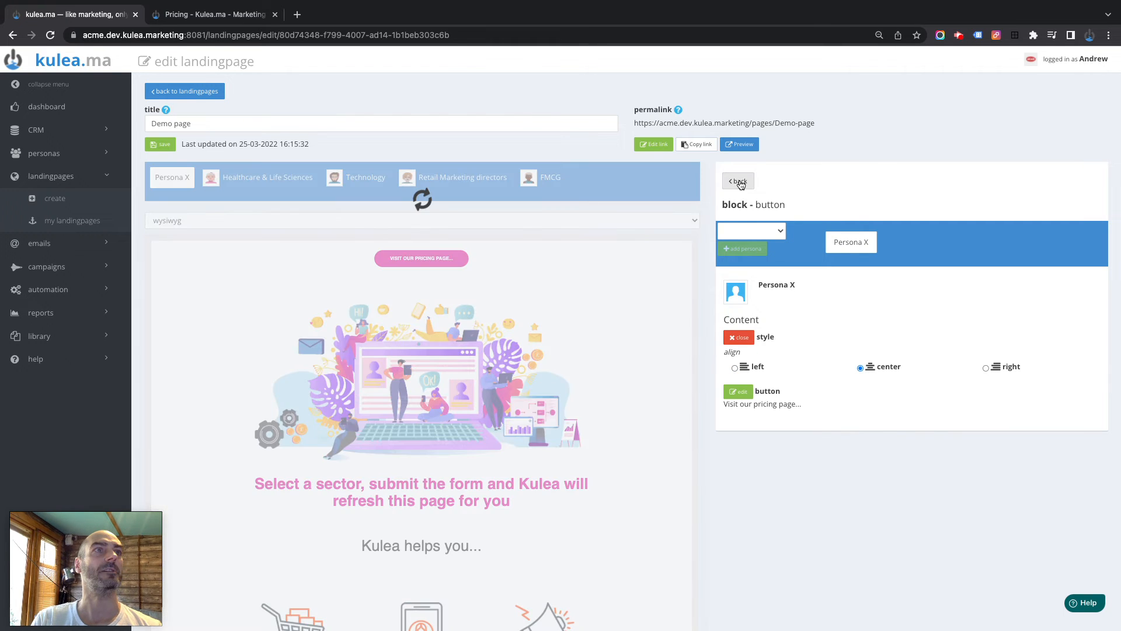
Step: Reorder sections so the pricing button sits below the hero, above 'Kulea helps you...'
left_click(737, 181)
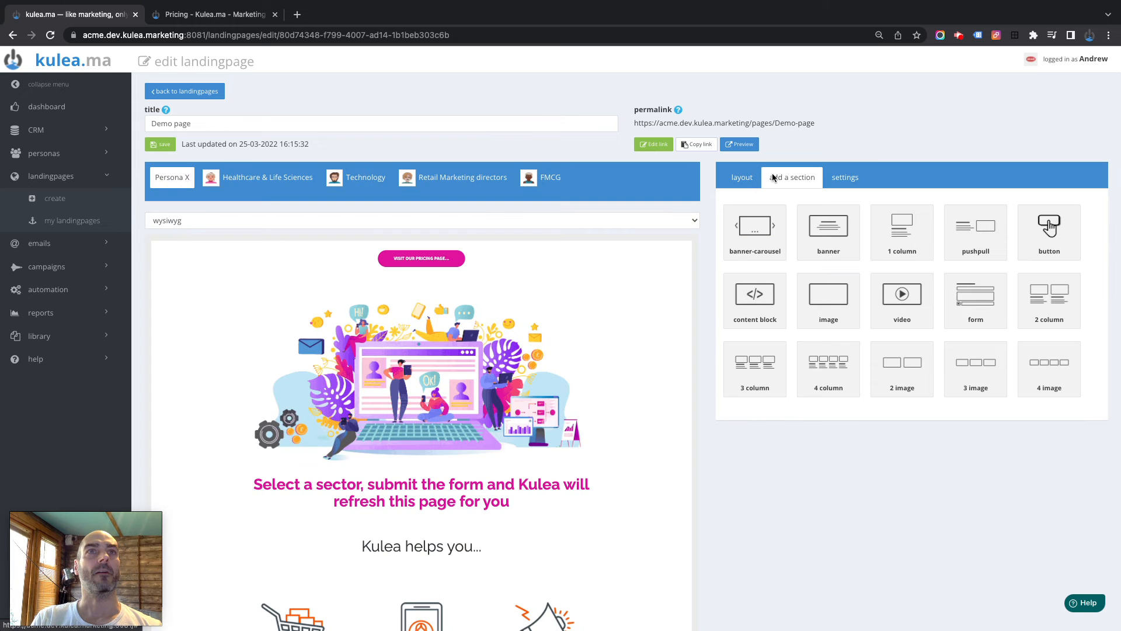
left_click(742, 176)
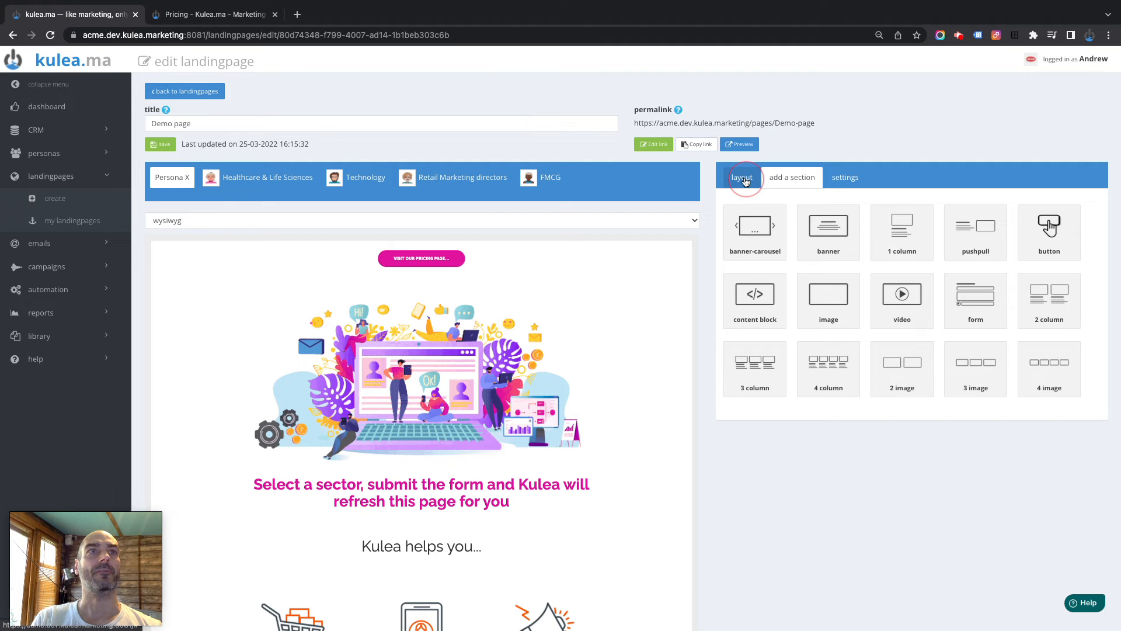
left_click(742, 176)
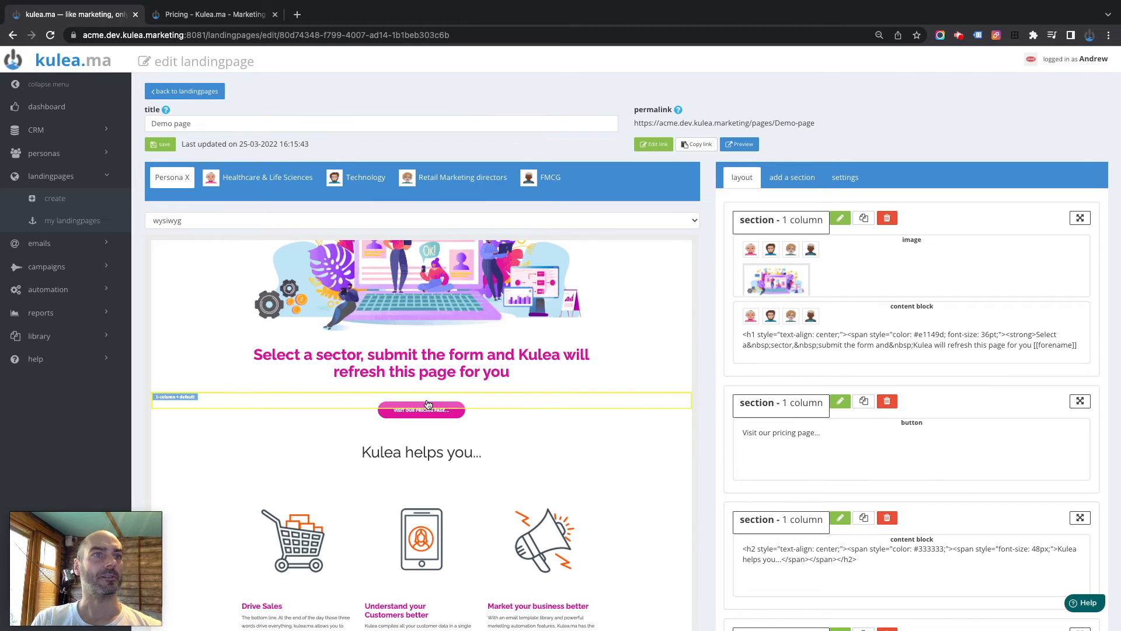
scroll("down", 3)
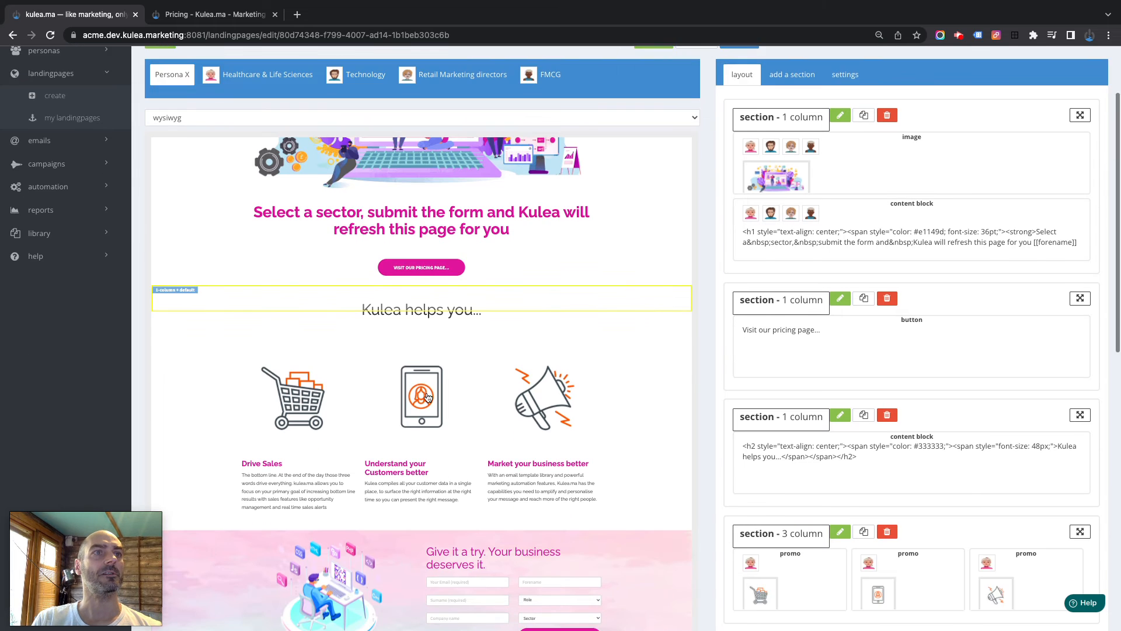
scroll("down", 3)
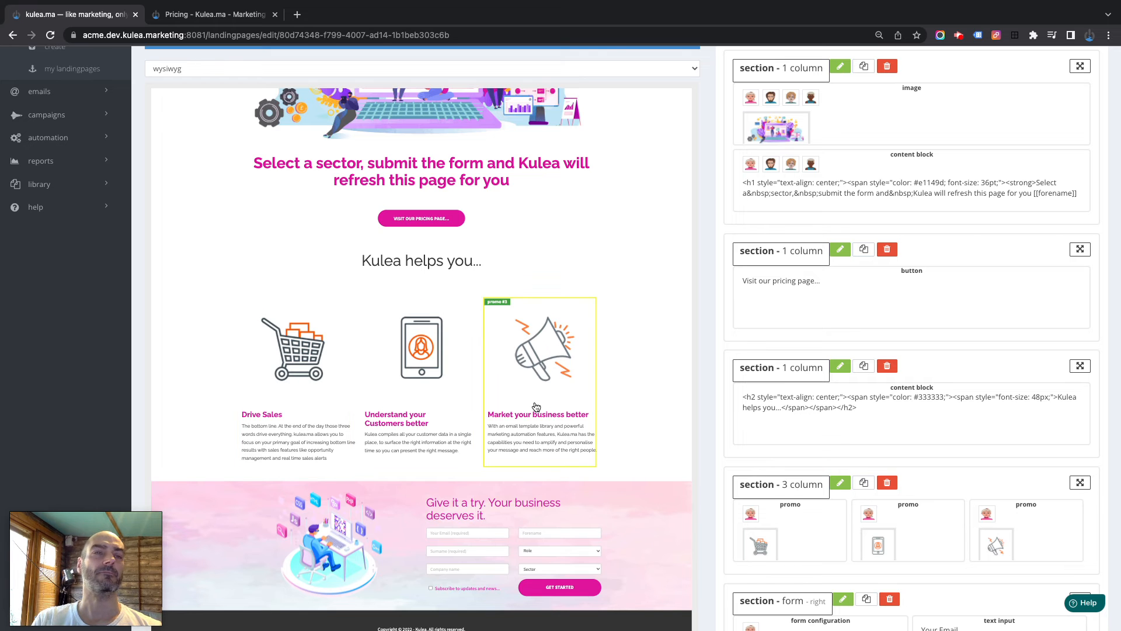
mouse_move(546, 401)
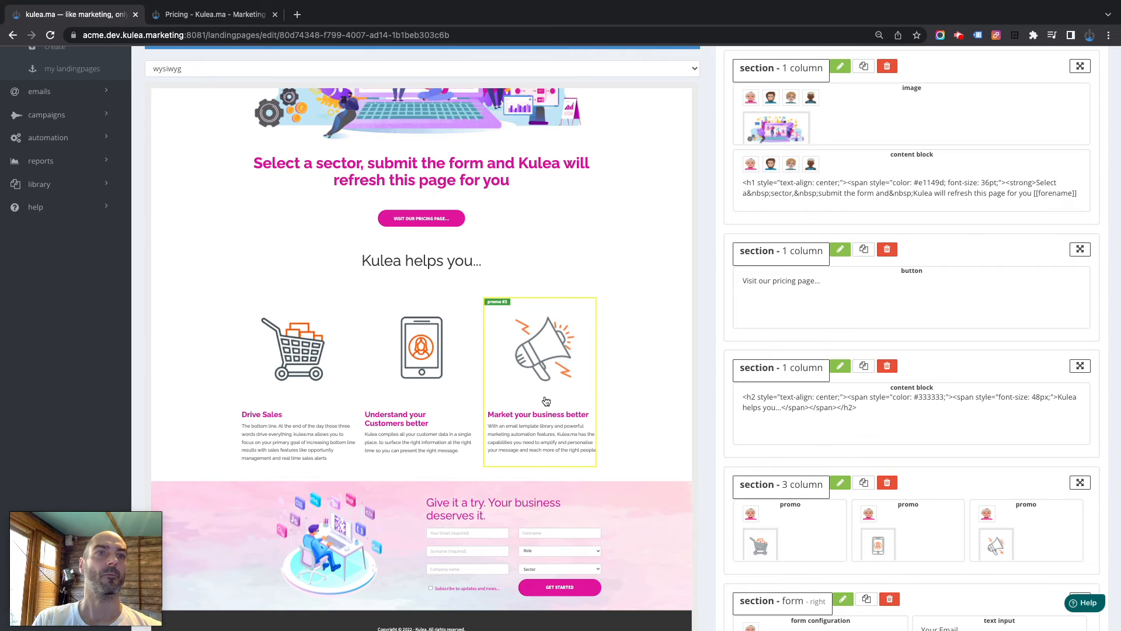
left_click(540, 383)
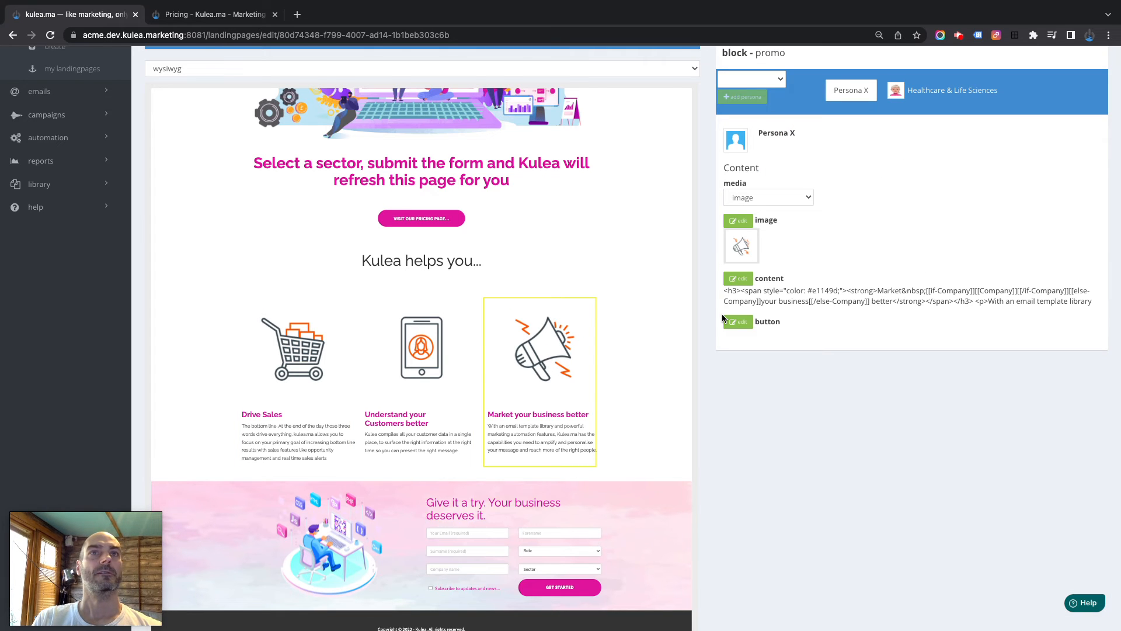
scroll("up", 3)
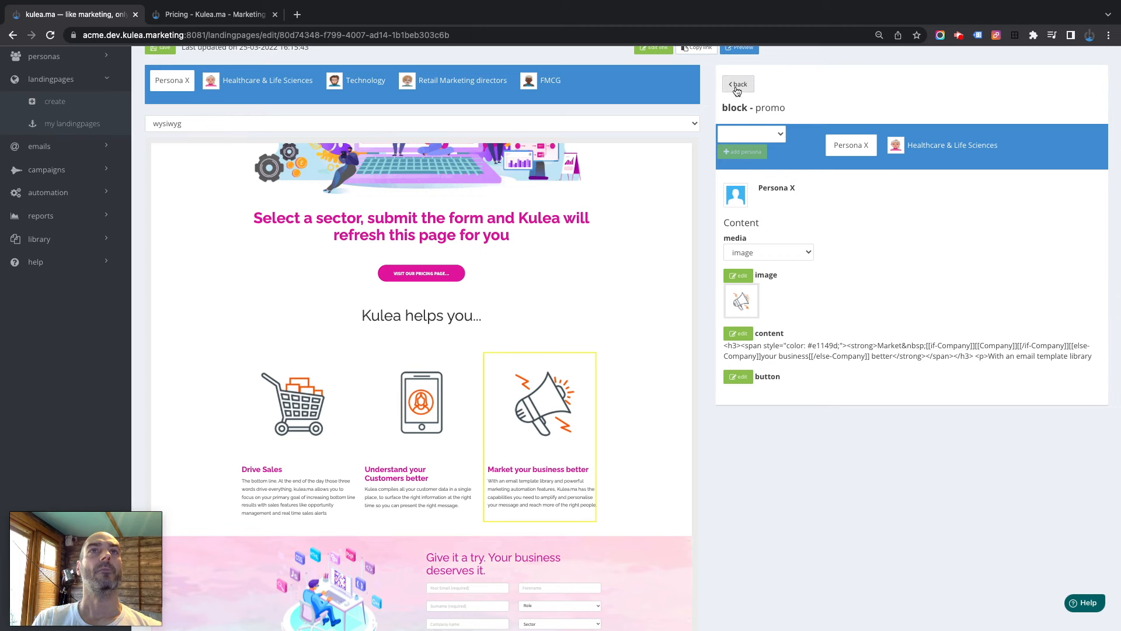
left_click(737, 83)
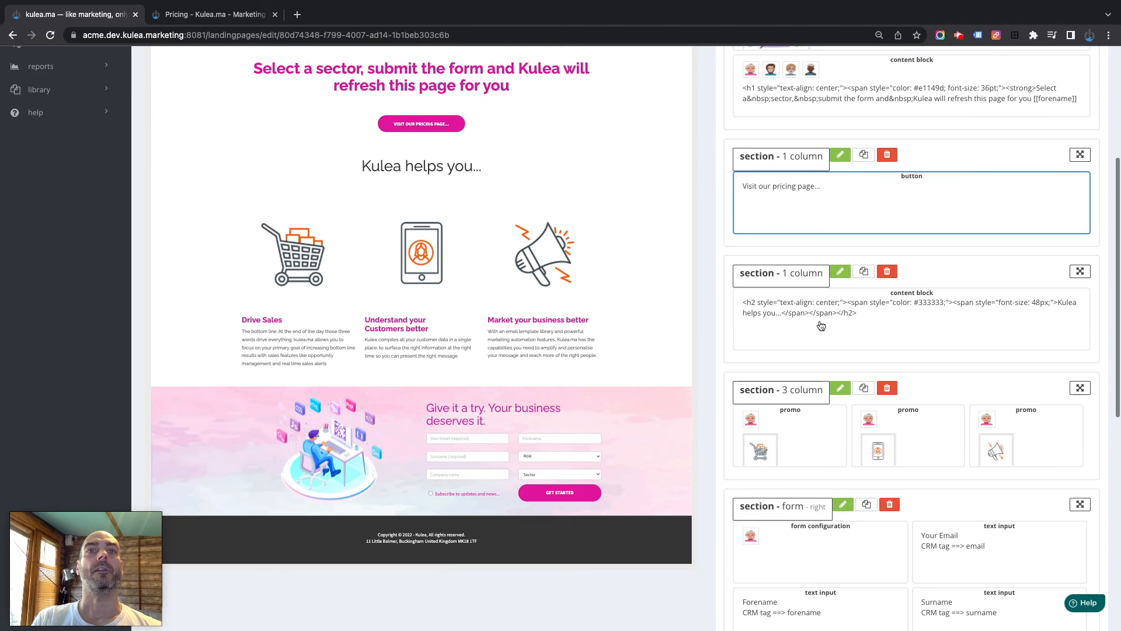
scroll("down", 3)
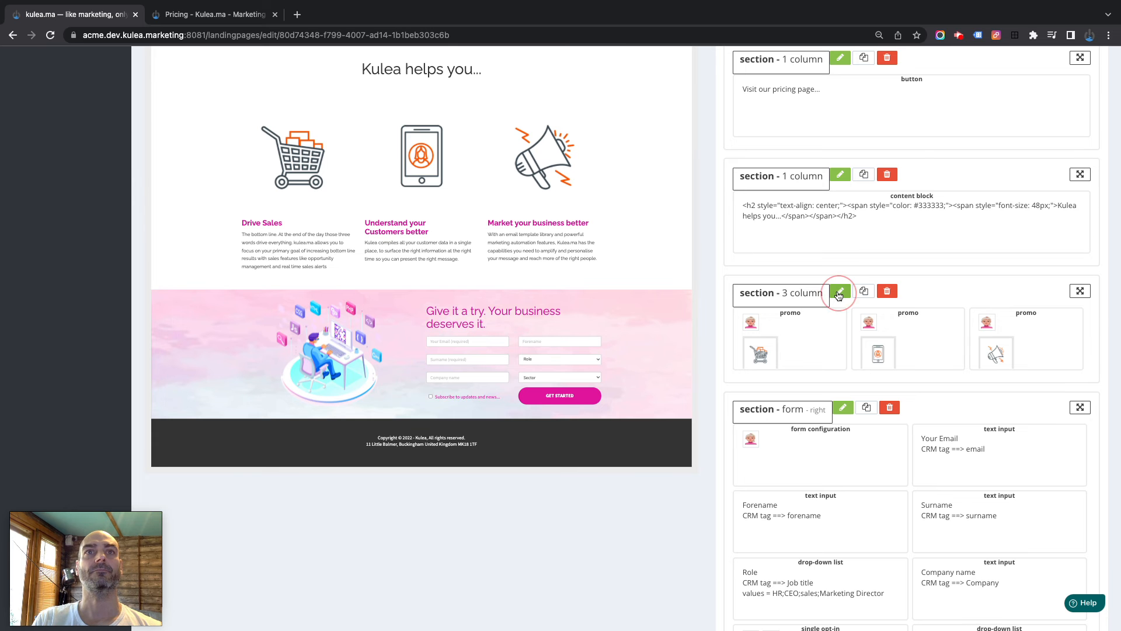
Step: Add a Read More button block to the 3-column promo section and open its settings
left_click(838, 290)
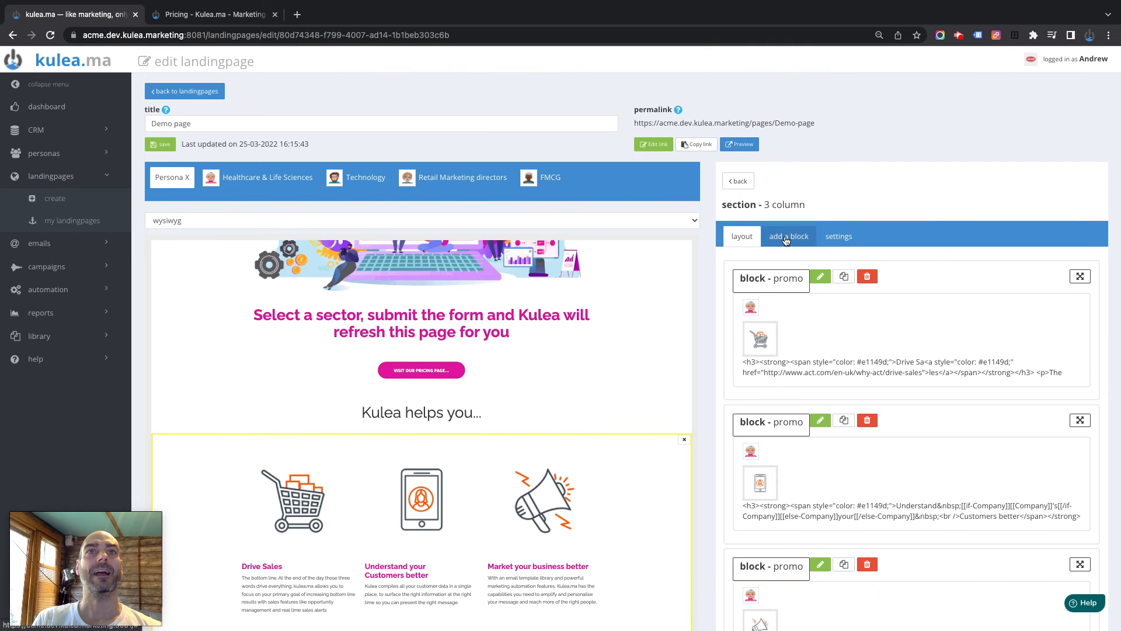
left_click(789, 236)
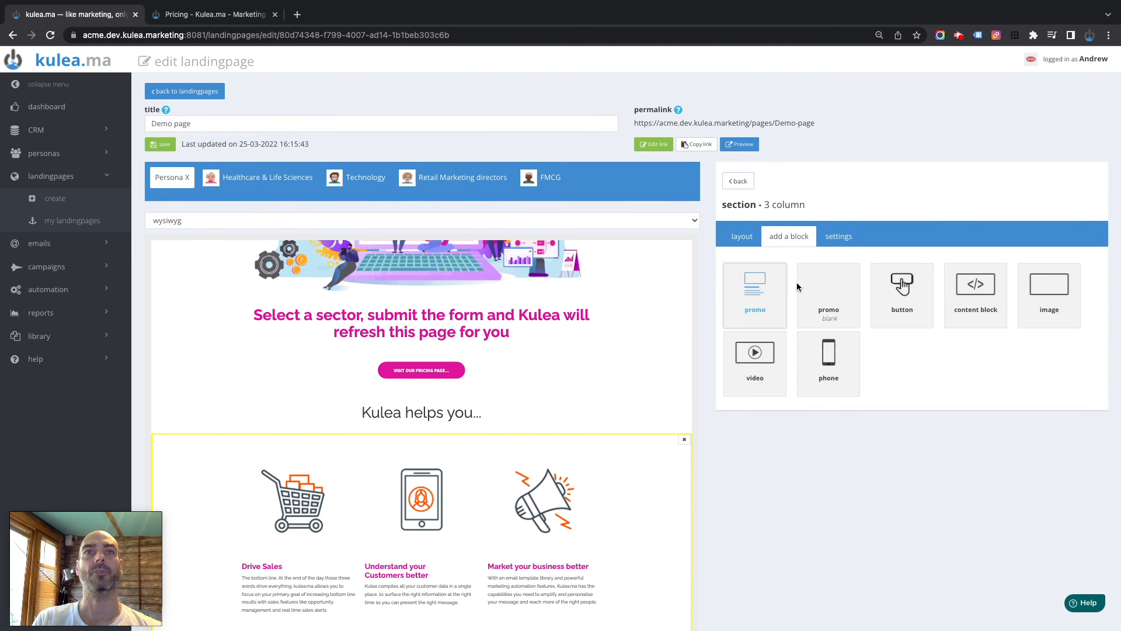
mouse_move(902, 296)
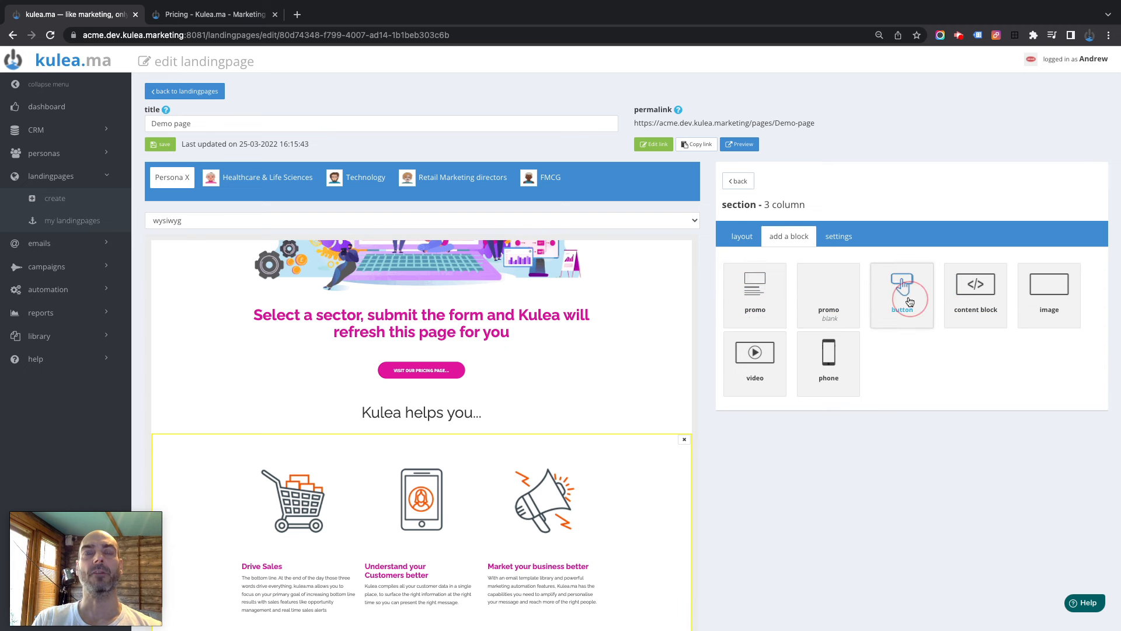
left_click(902, 294)
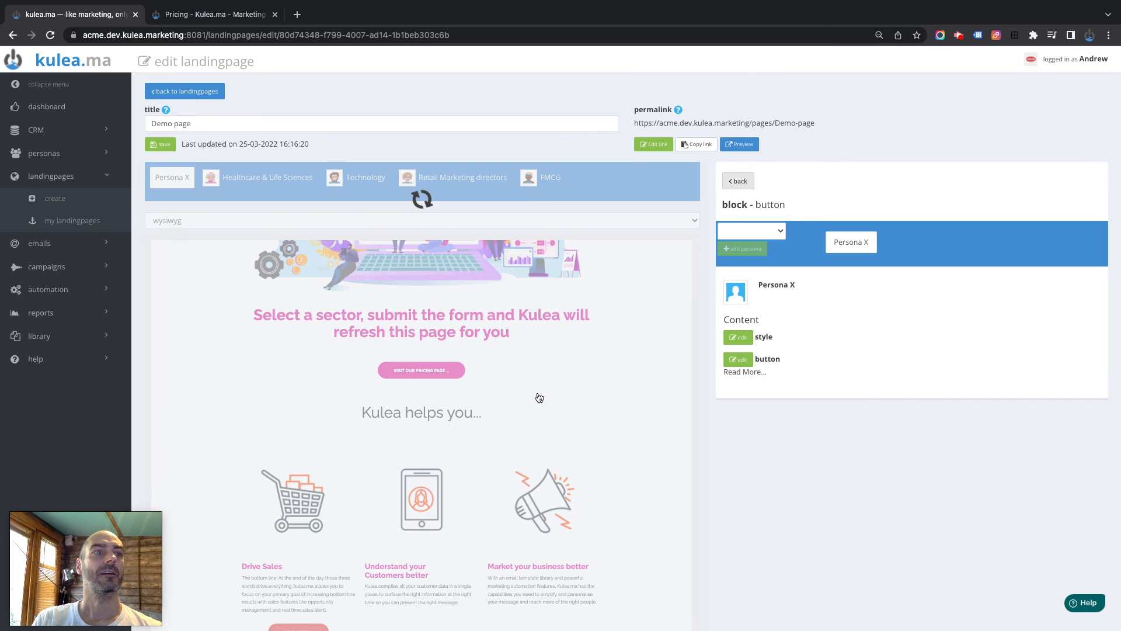
scroll("down", 3)
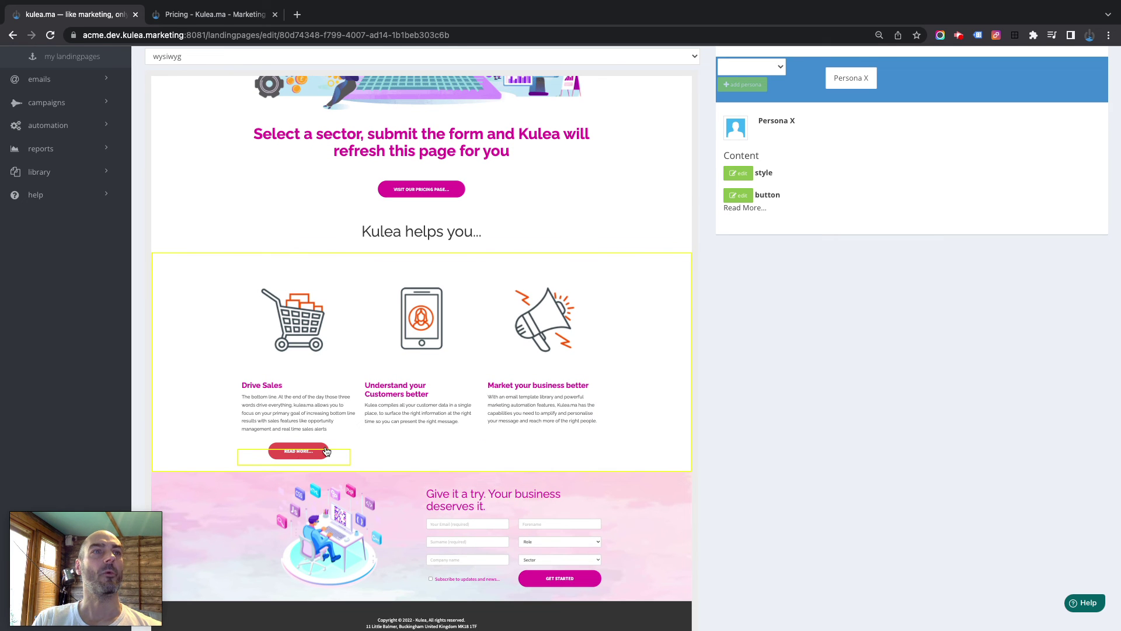
mouse_move(749, 222)
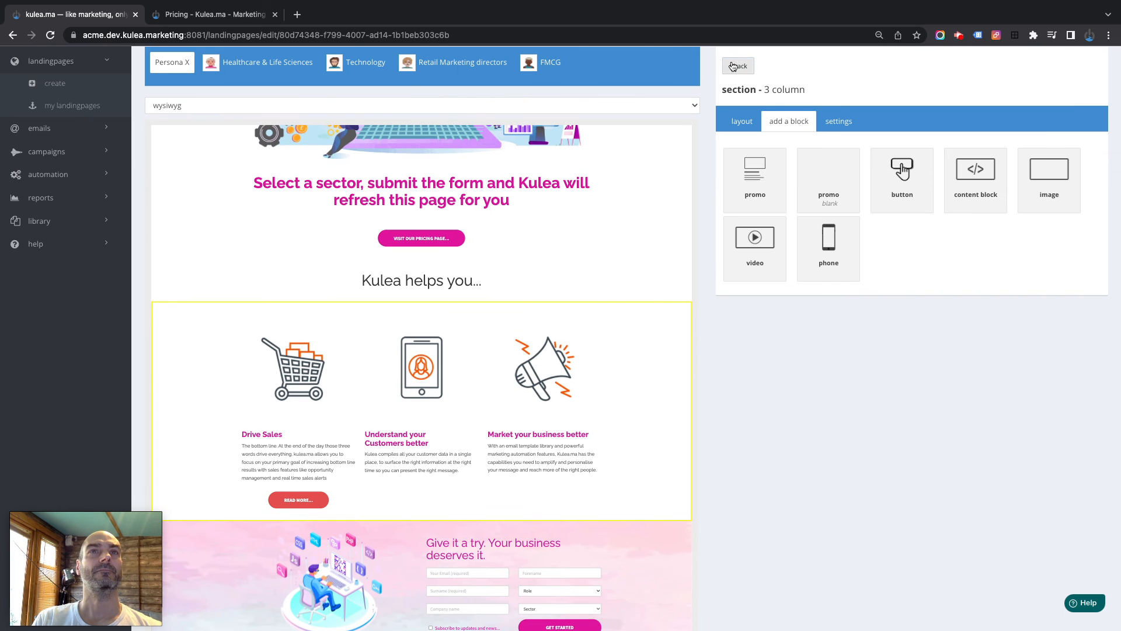
left_click(742, 120)
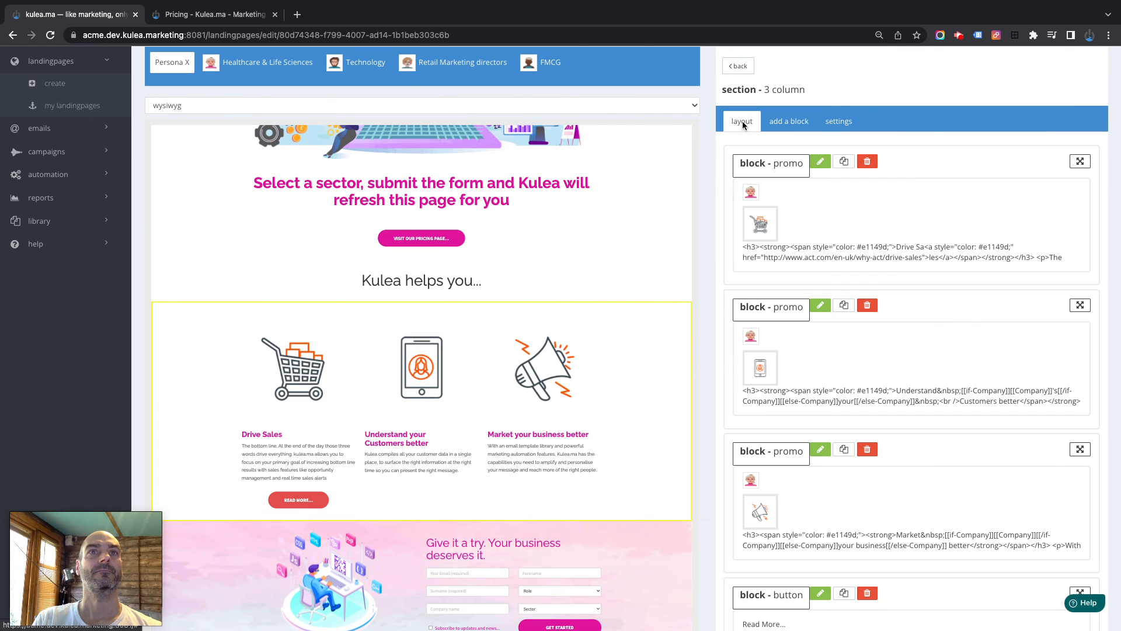
scroll("down", 3)
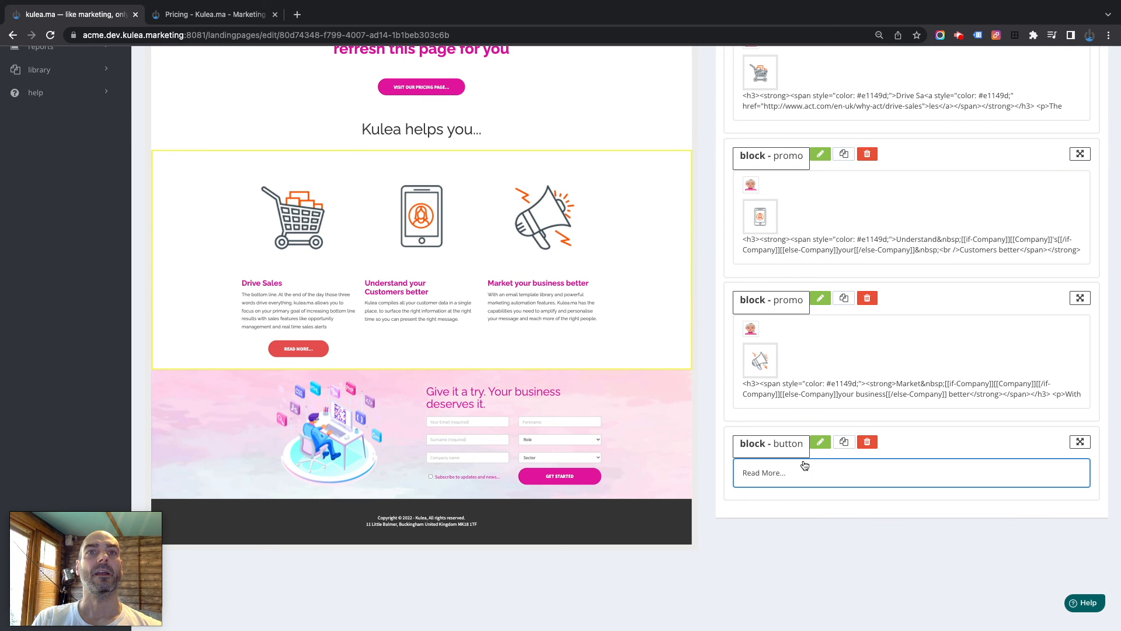
left_click(819, 442)
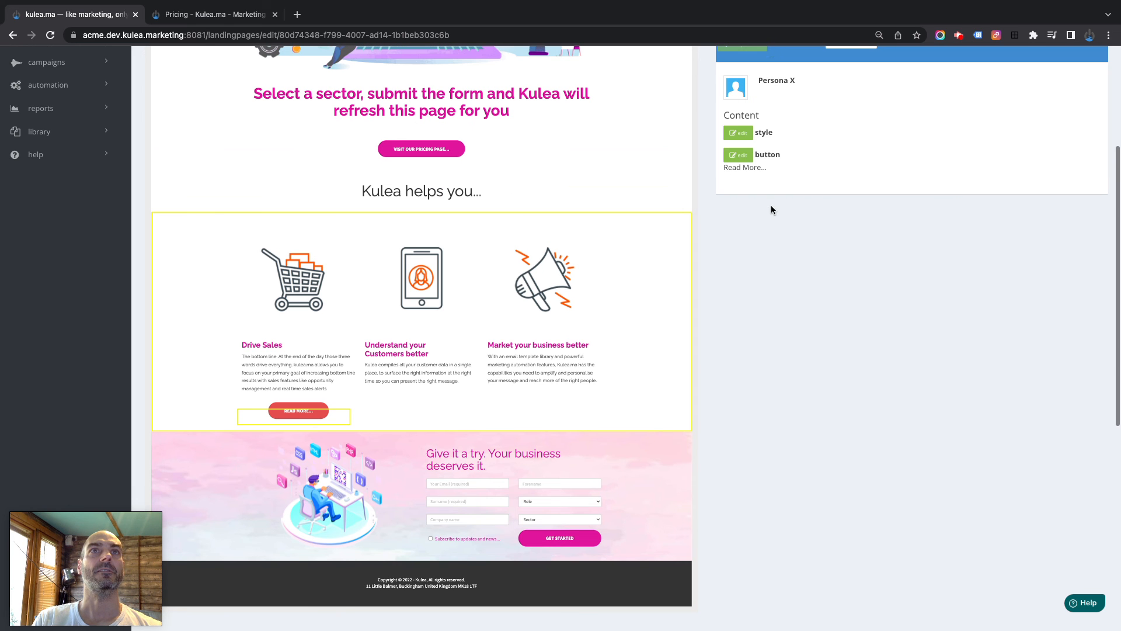
Step: Try left and right alignment on the promo Read More button, finishing on left
left_click(739, 132)
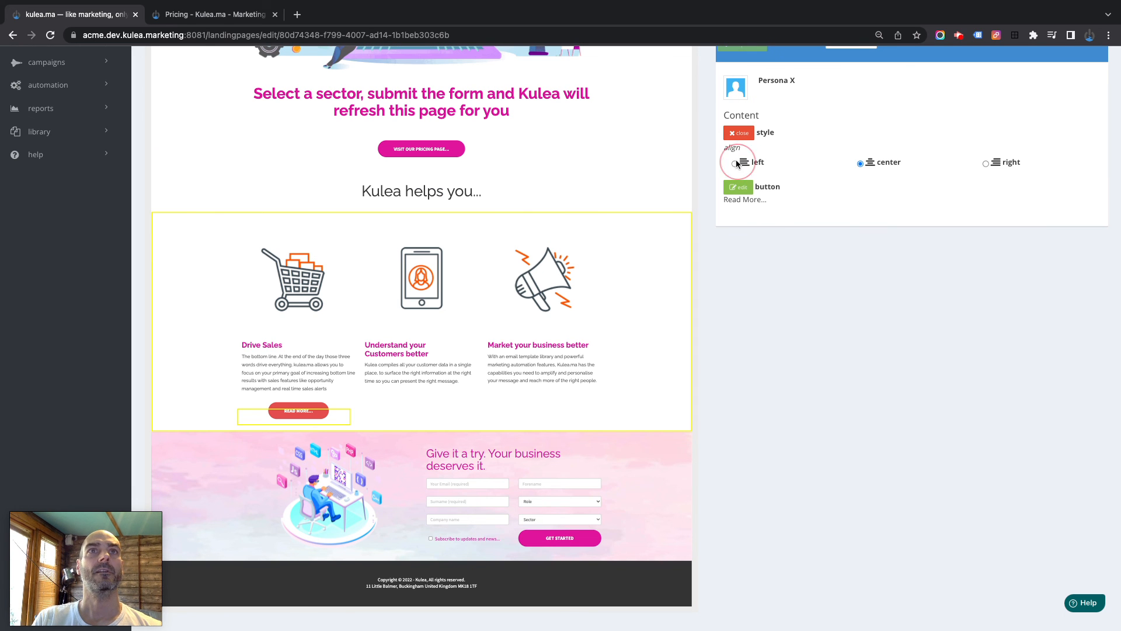
left_click(734, 162)
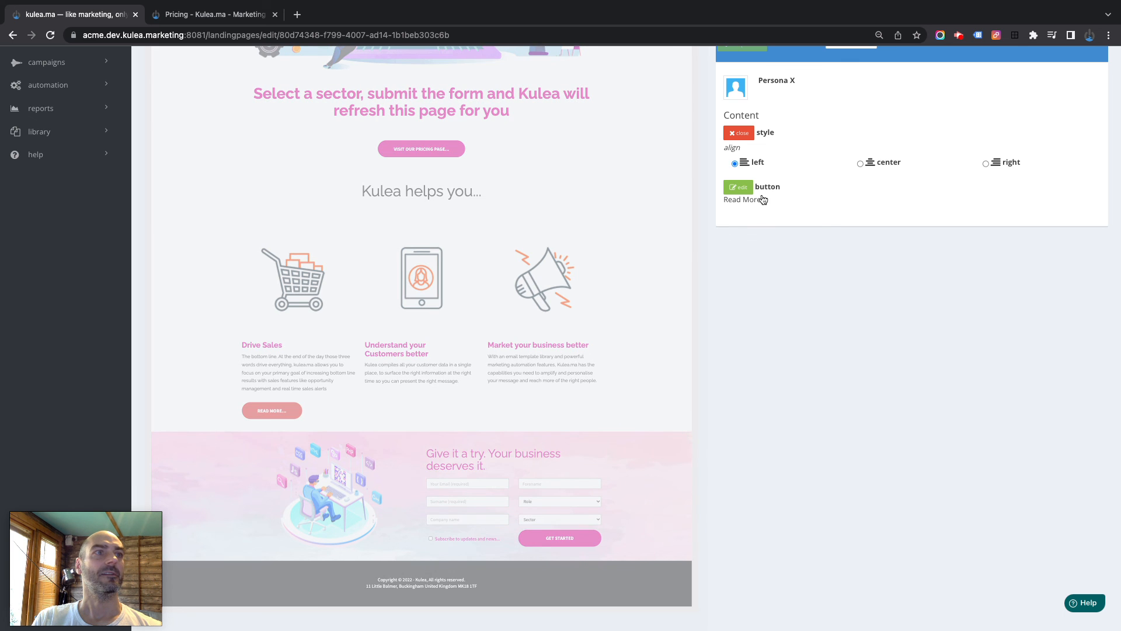
left_click(987, 163)
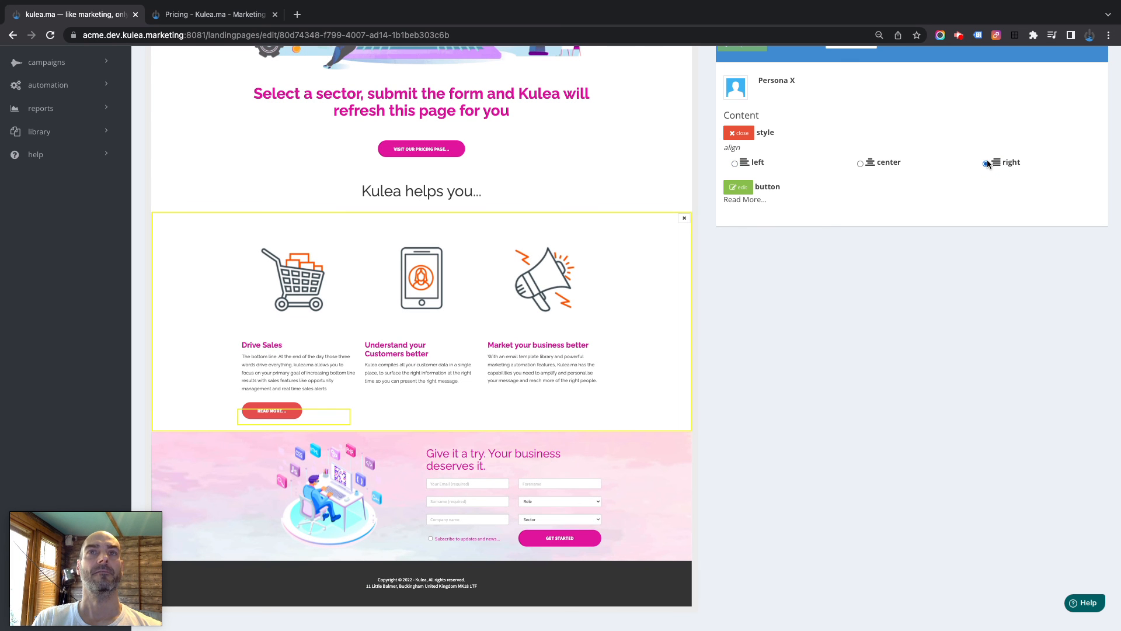
left_click(986, 163)
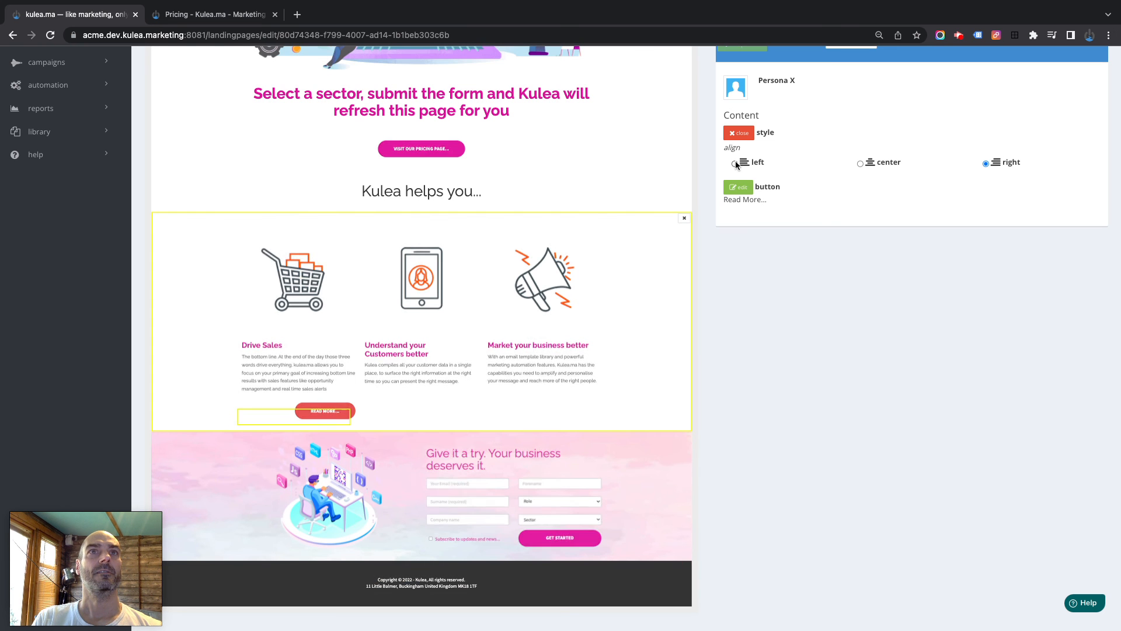
left_click(735, 162)
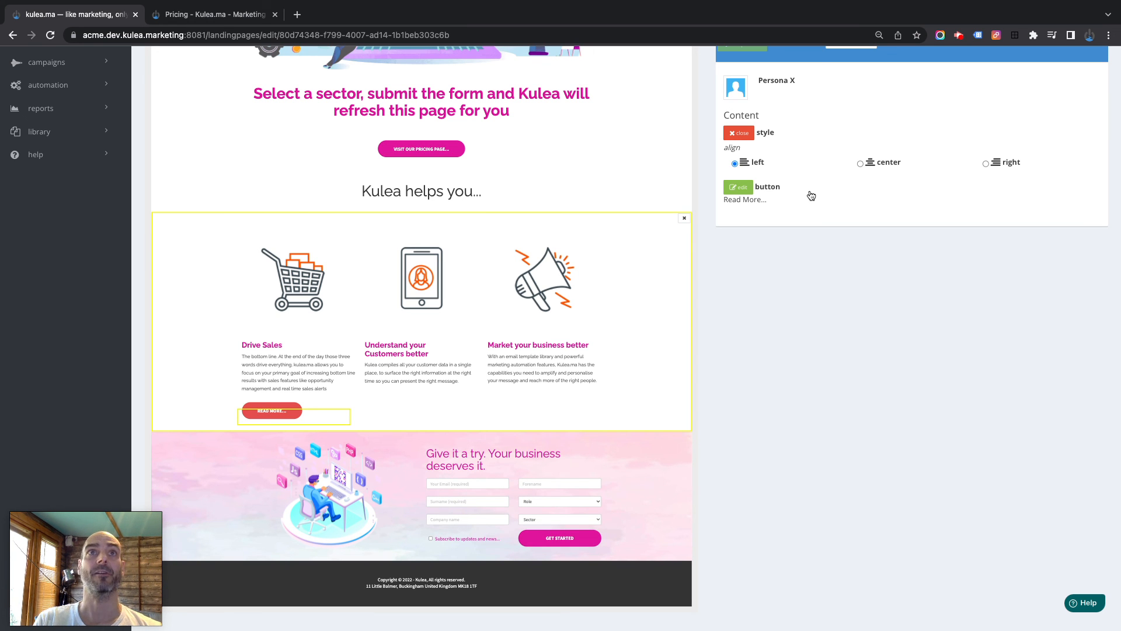
scroll("up", 3)
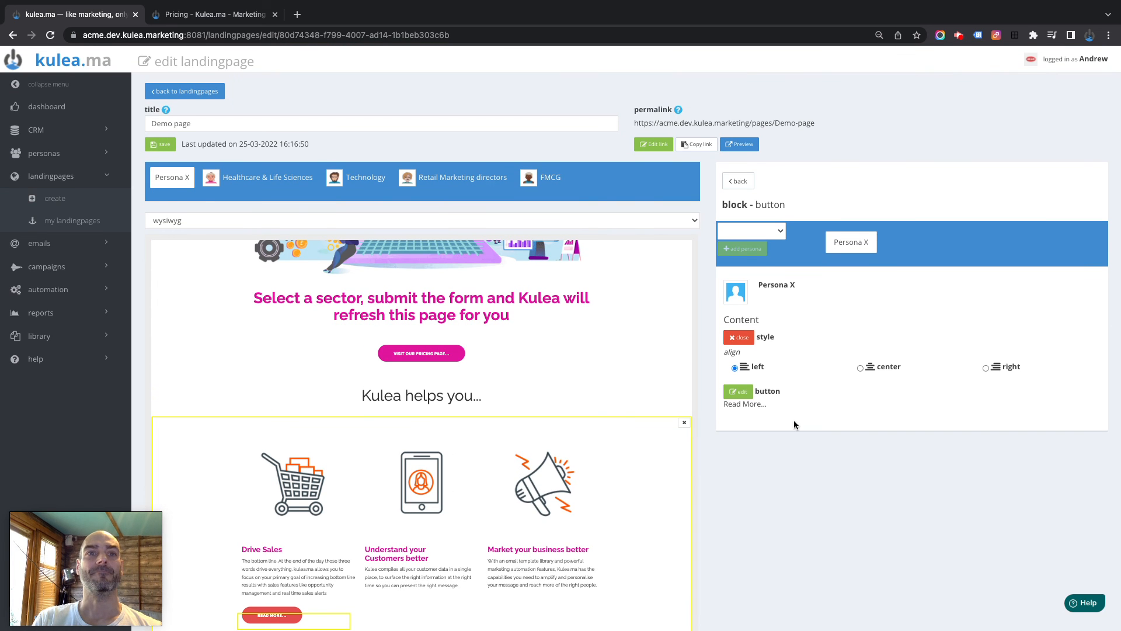